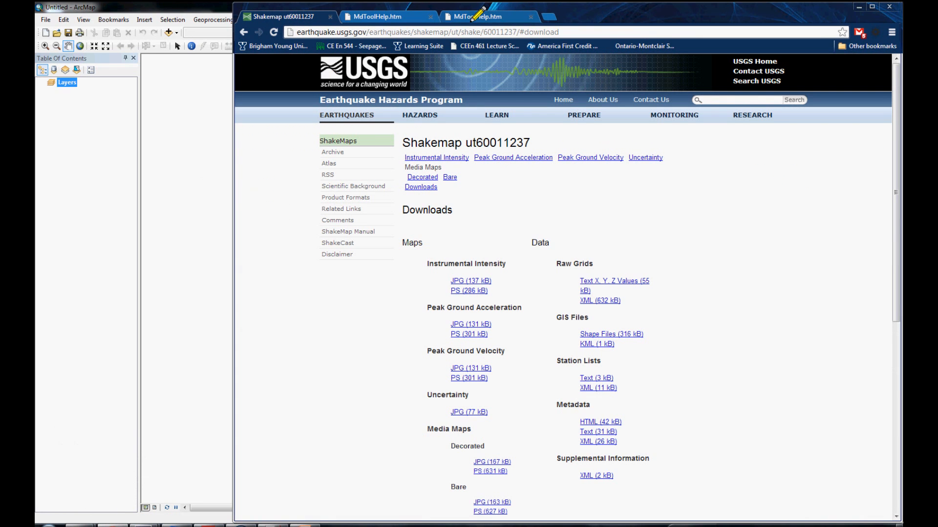
Browse the Add Data dialog to C:\TEMP and select the dem90_utm83 dataset
click(528, 16)
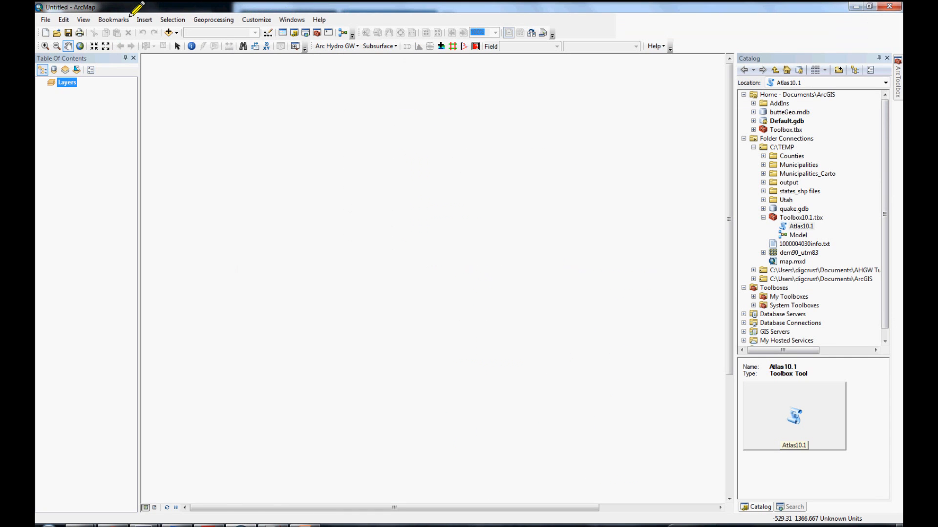
mouse_move(168, 32)
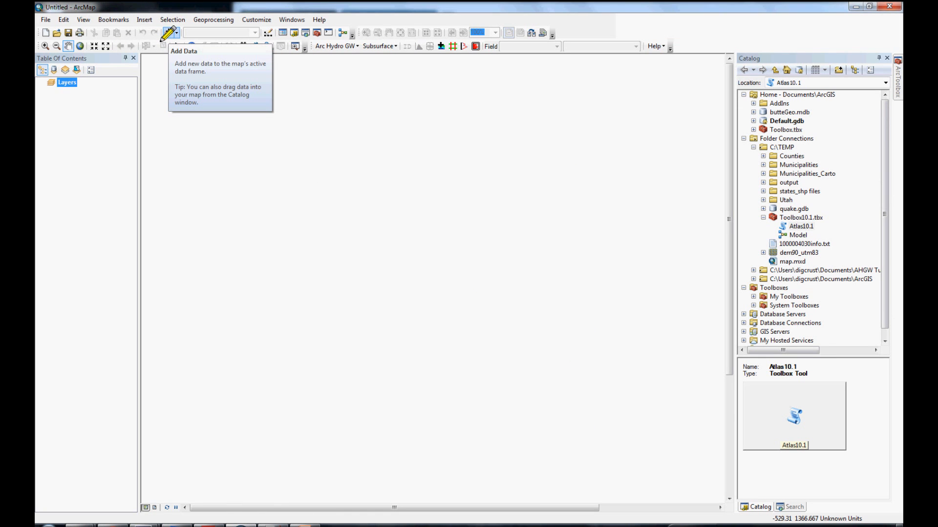
click(167, 32)
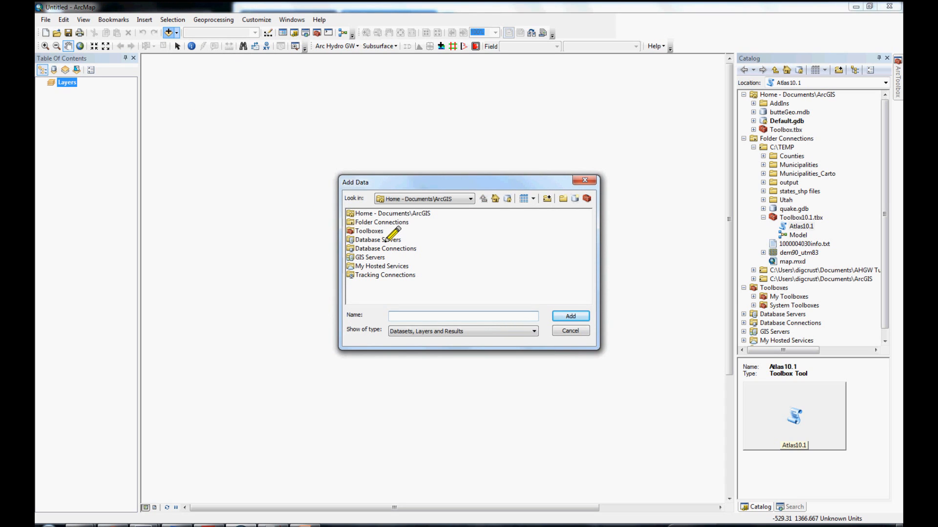
click(381, 221)
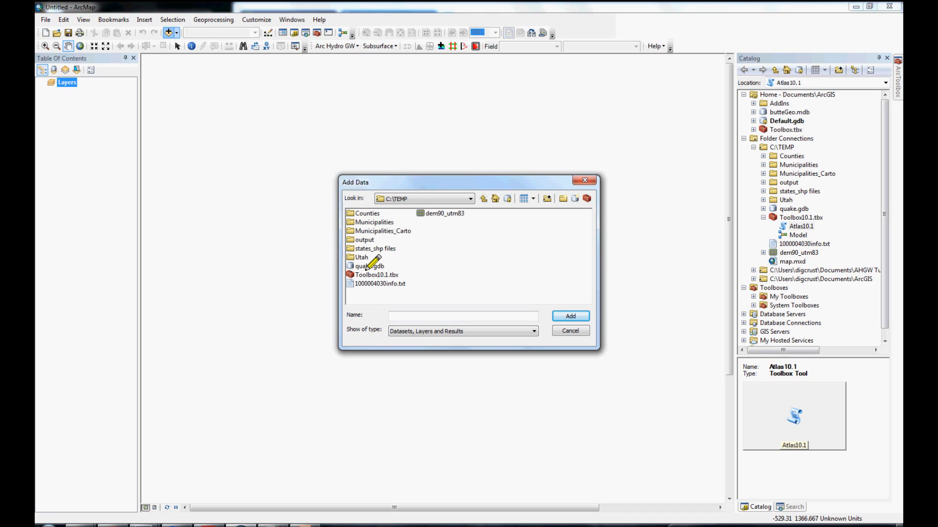
click(442, 214)
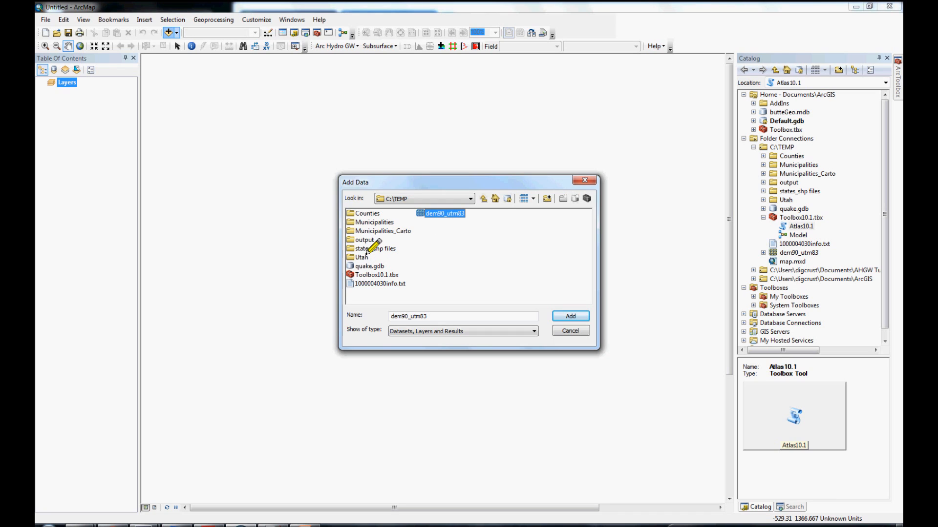
mouse_move(373, 245)
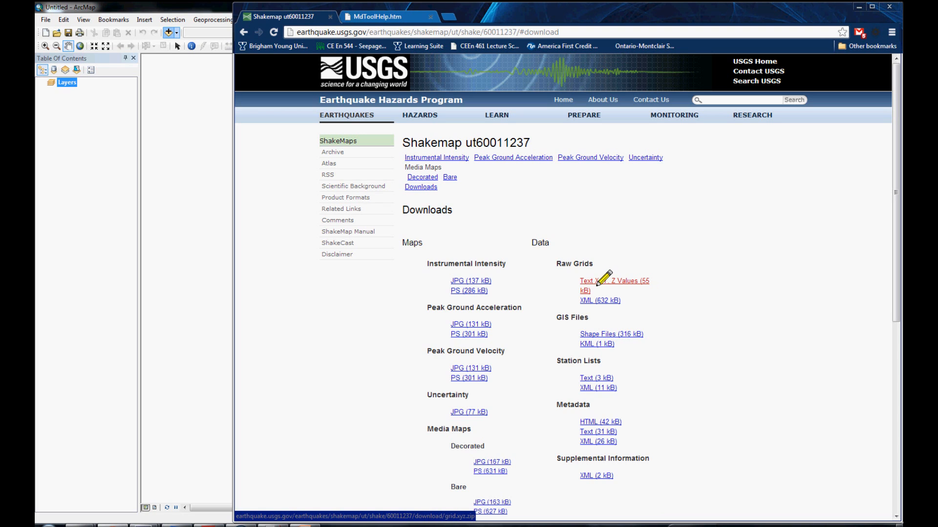
Download ShakeMap ut60011237's raw grid as Text X, Y, Z values (grid.xyz)
click(591, 281)
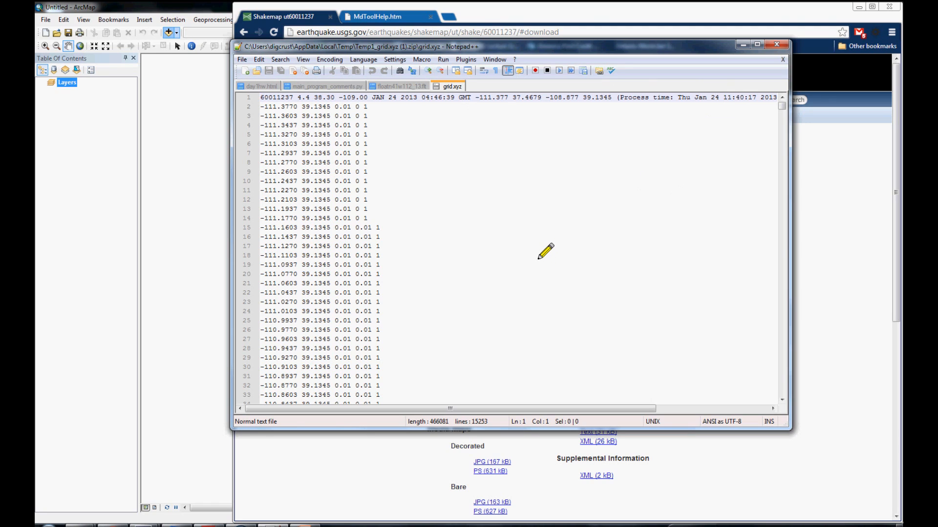
mouse_move(472, 235)
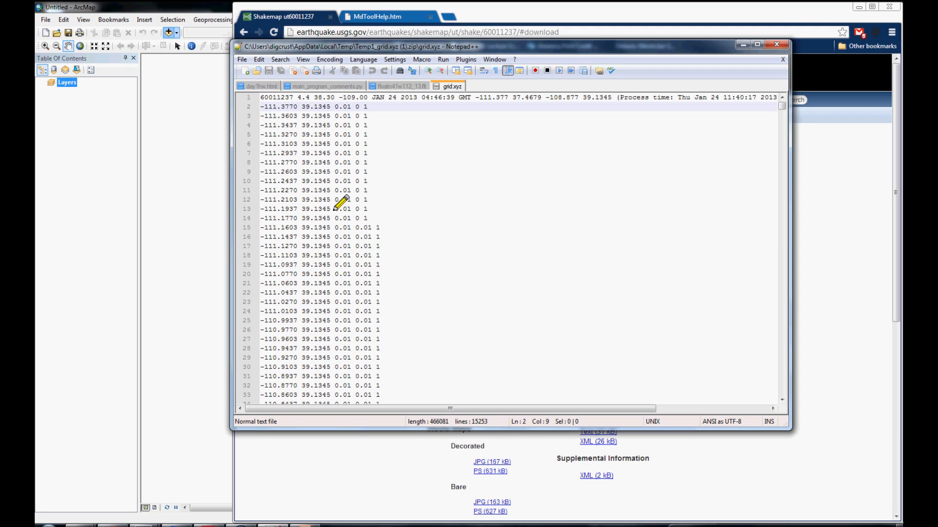
mouse_move(340, 248)
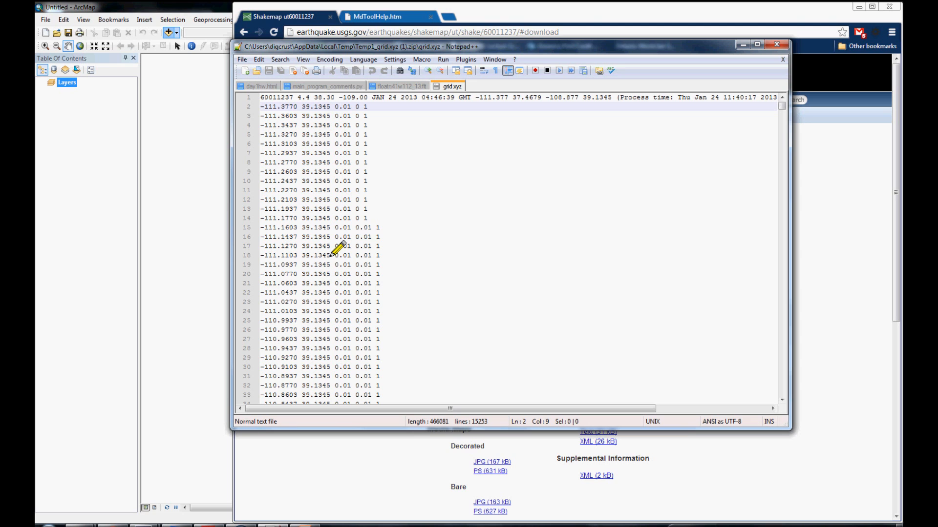
mouse_move(320, 117)
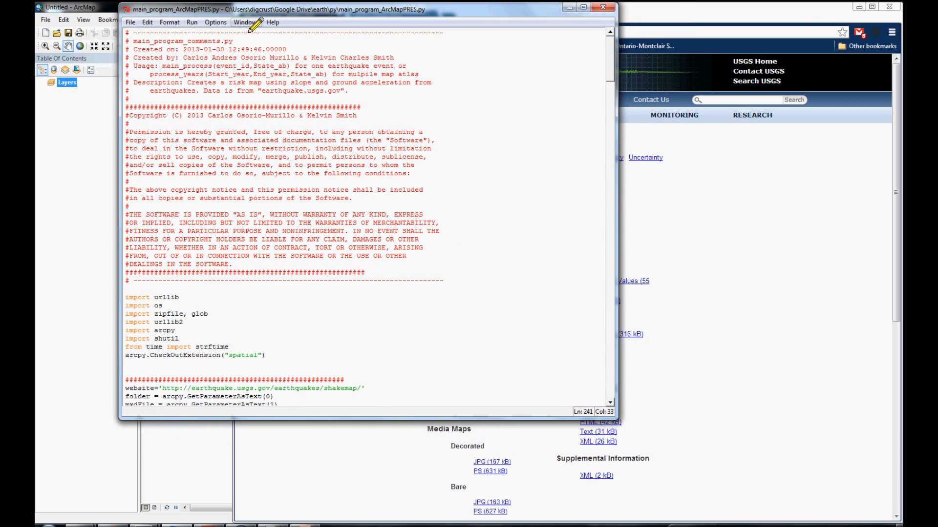
mouse_move(215, 331)
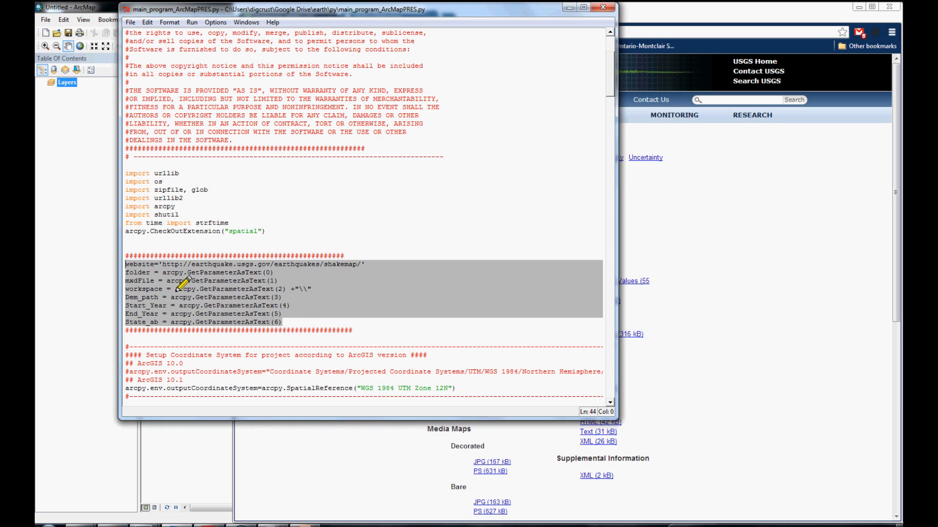
Scroll past the script's parameter inputs and highlight the earthquake-properties dic dictionary
scroll(down, 3)
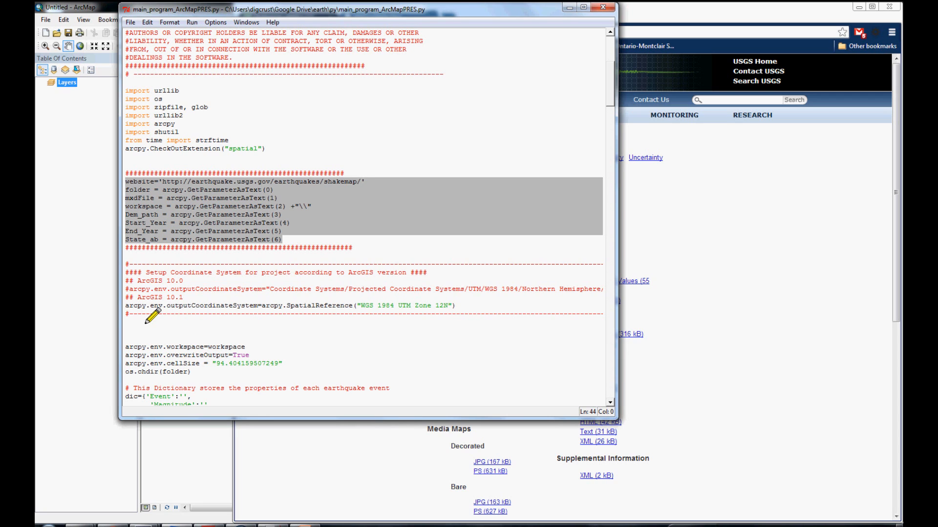
scroll(down, 3)
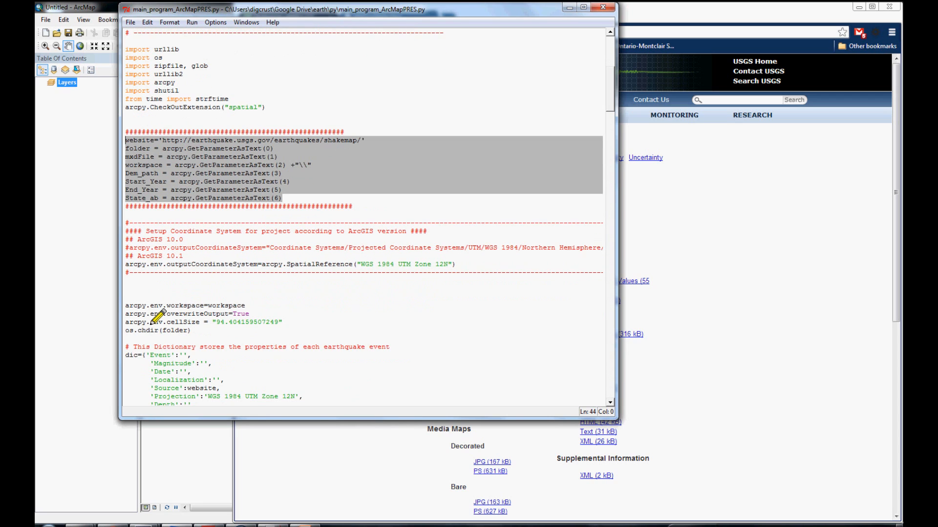
scroll(down, 3)
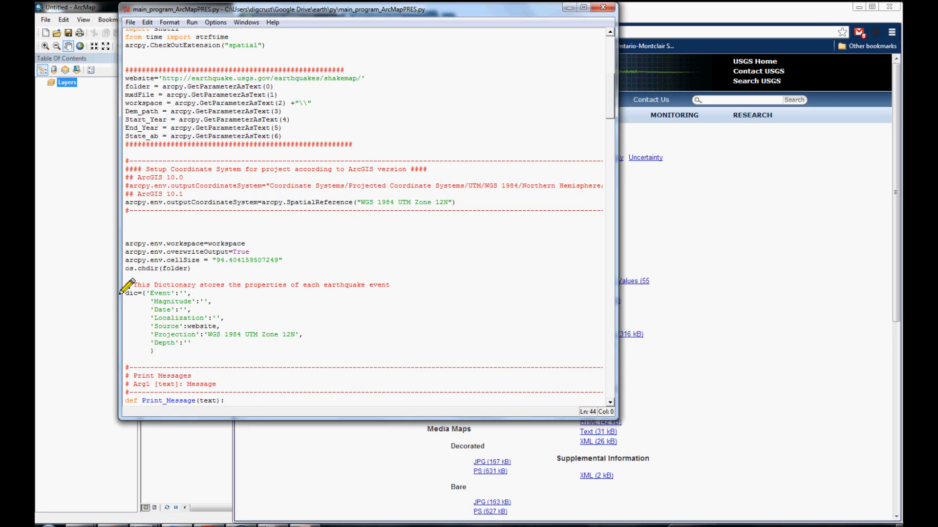
drag(129, 284, 167, 357)
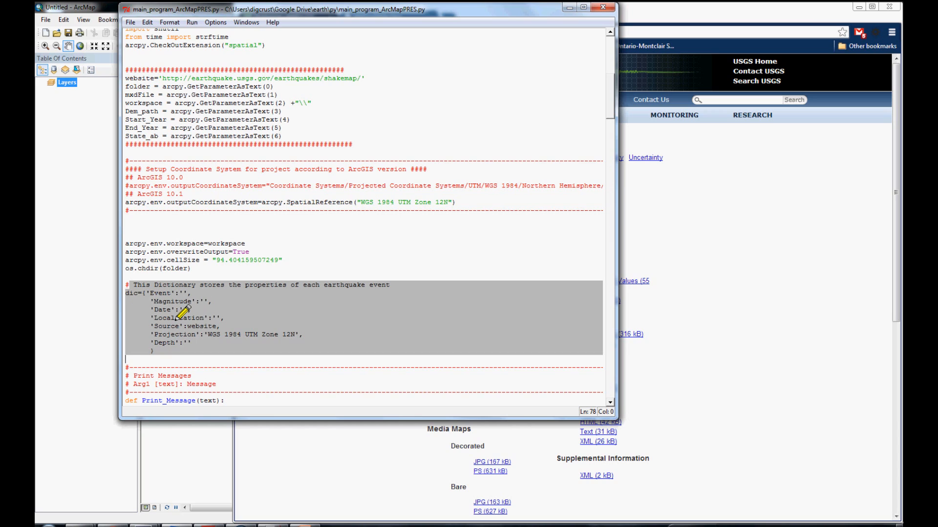
mouse_move(169, 293)
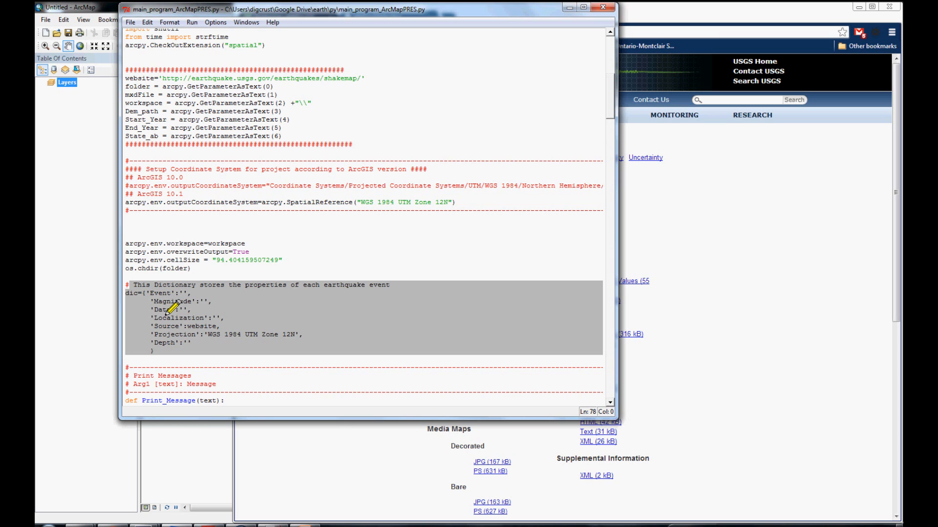
scroll(down, 3)
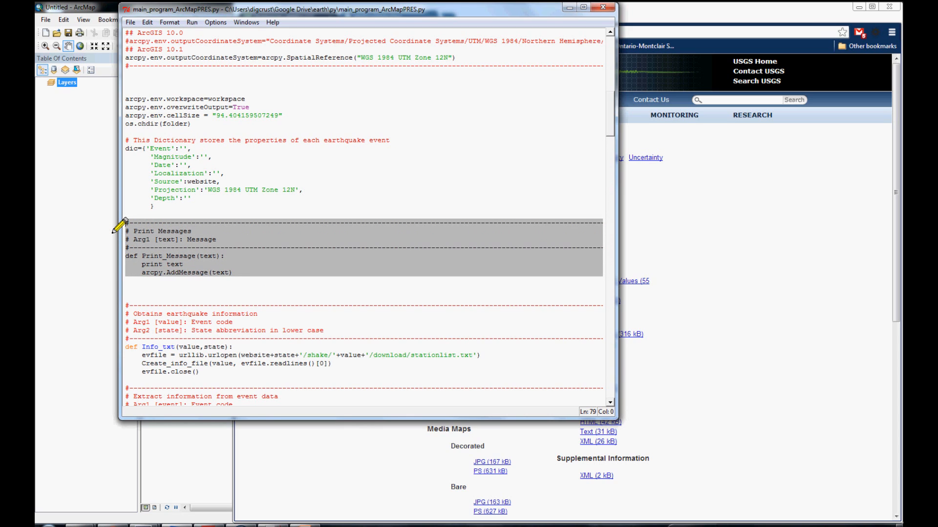
mouse_move(208, 285)
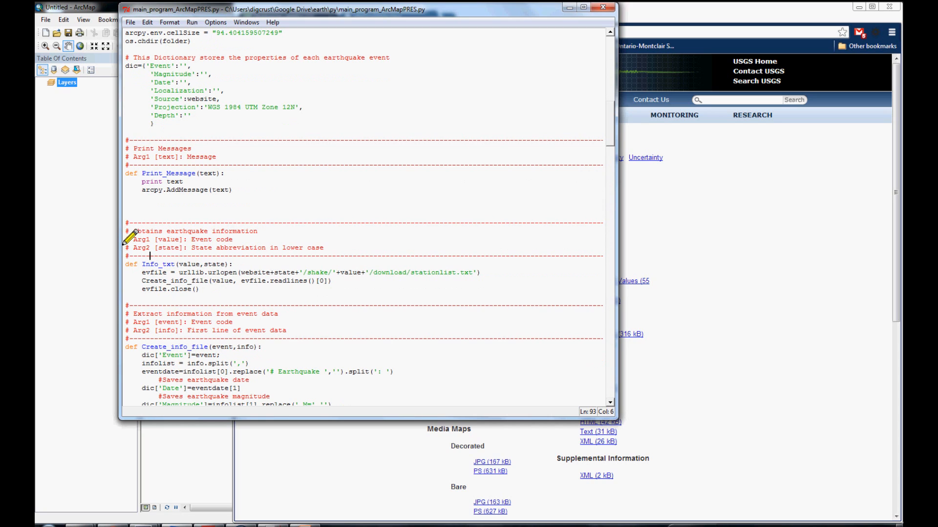
Highlight the Info_txt block, then select Create_info_file and its event argument
drag(142, 273, 200, 289)
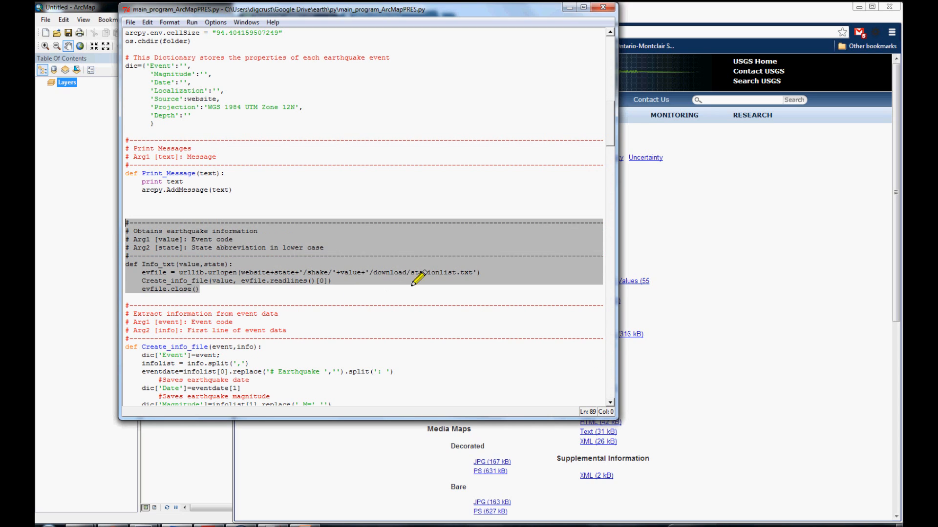
mouse_move(426, 272)
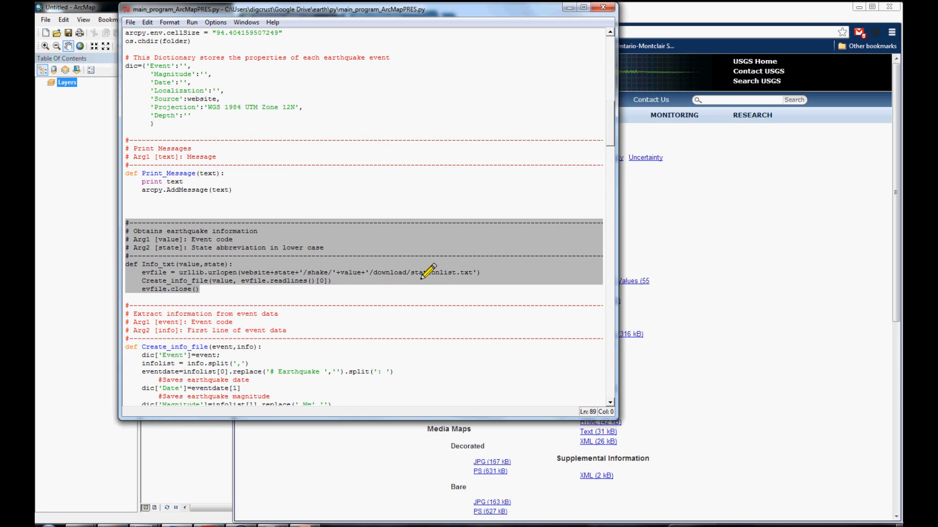
mouse_move(409, 278)
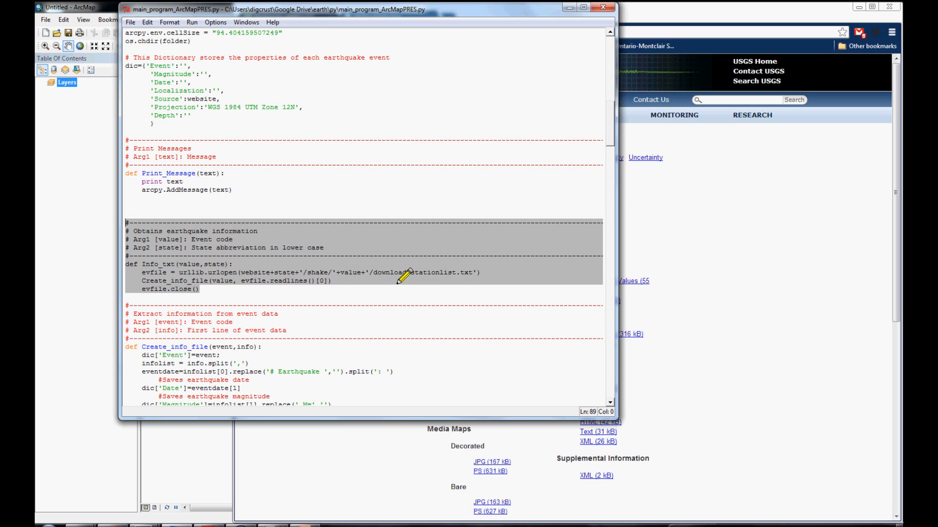
mouse_move(242, 281)
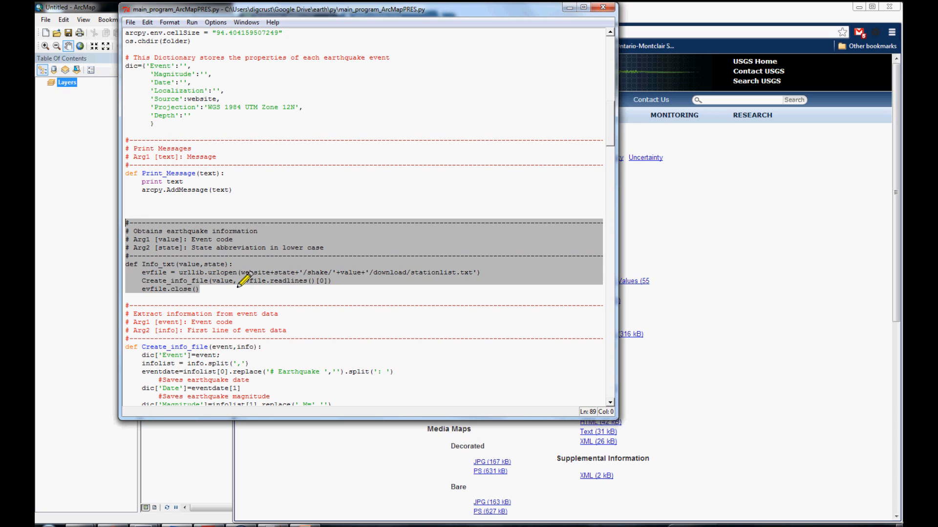
scroll(down, 3)
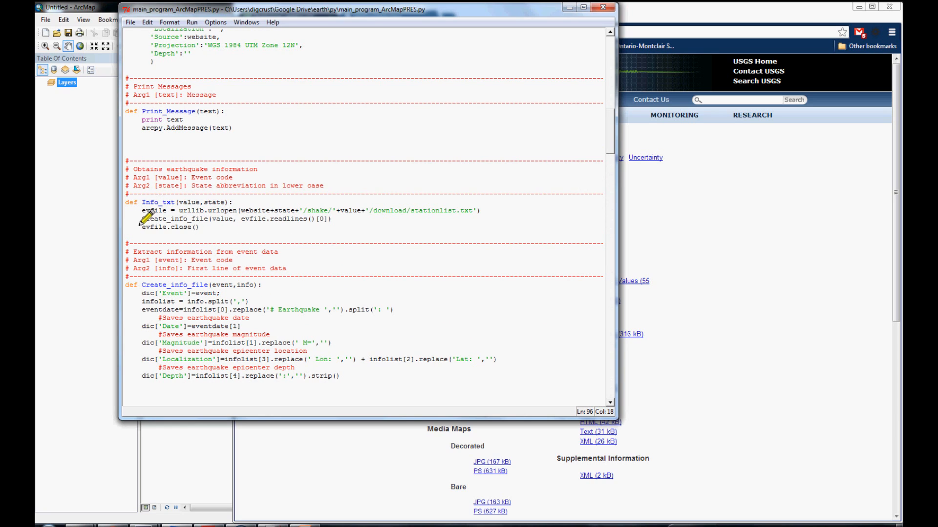
double_click(174, 218)
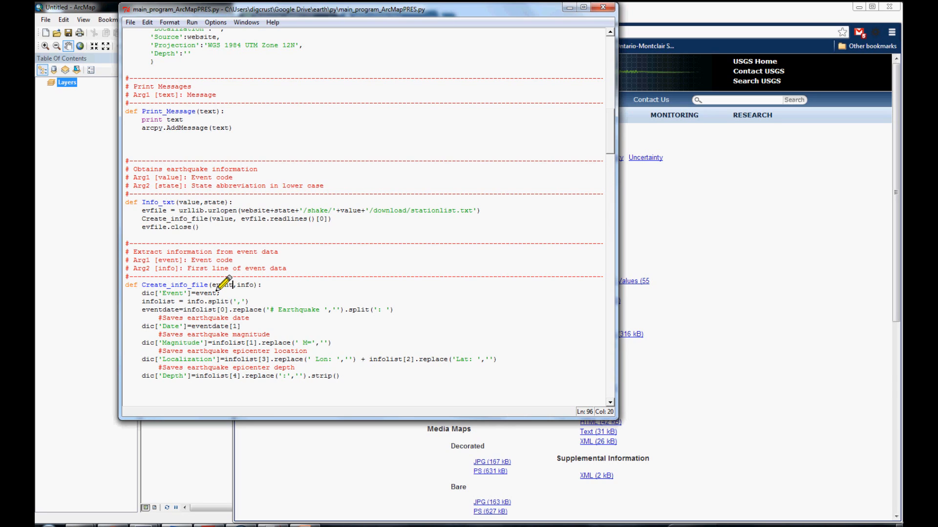
double_click(221, 285)
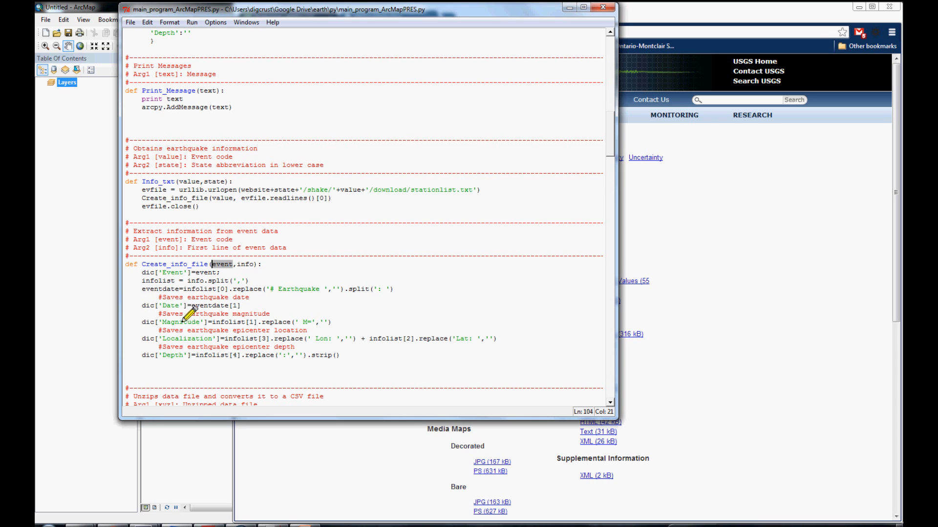
mouse_move(148, 315)
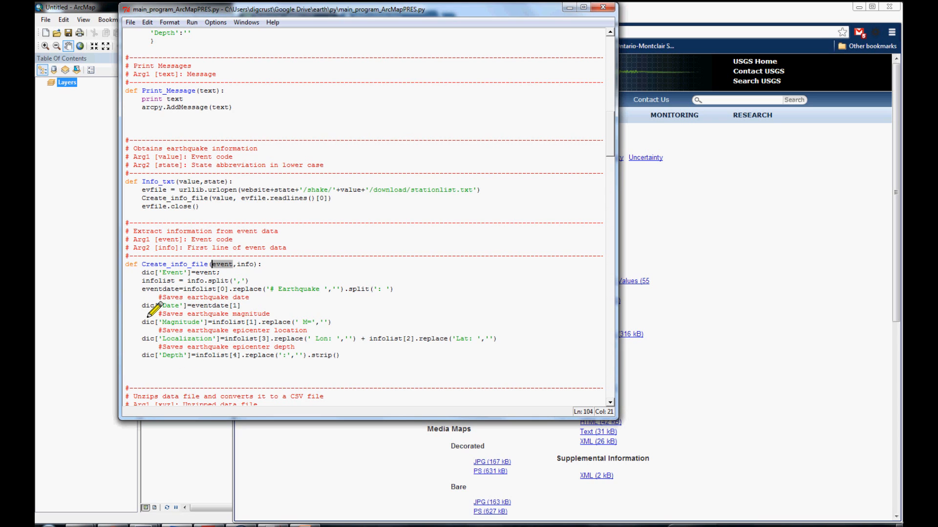
scroll(down, 3)
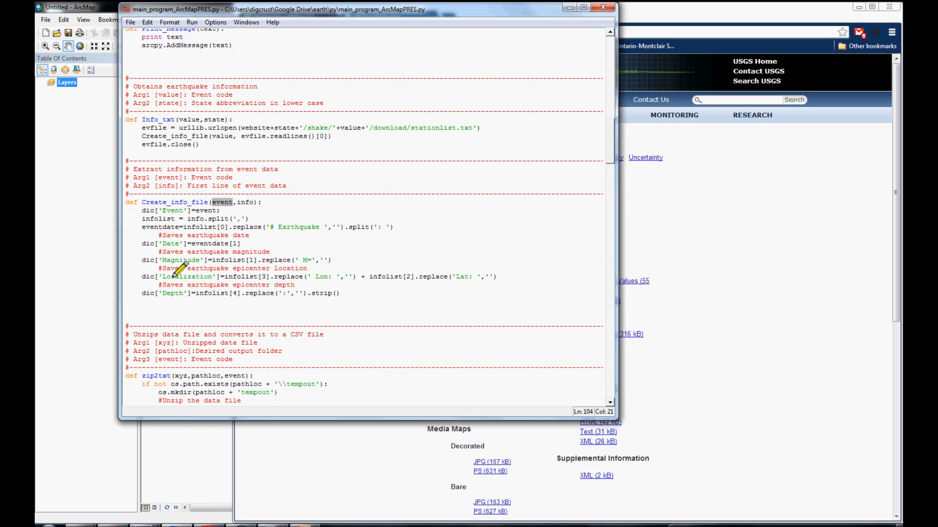
scroll(down, 3)
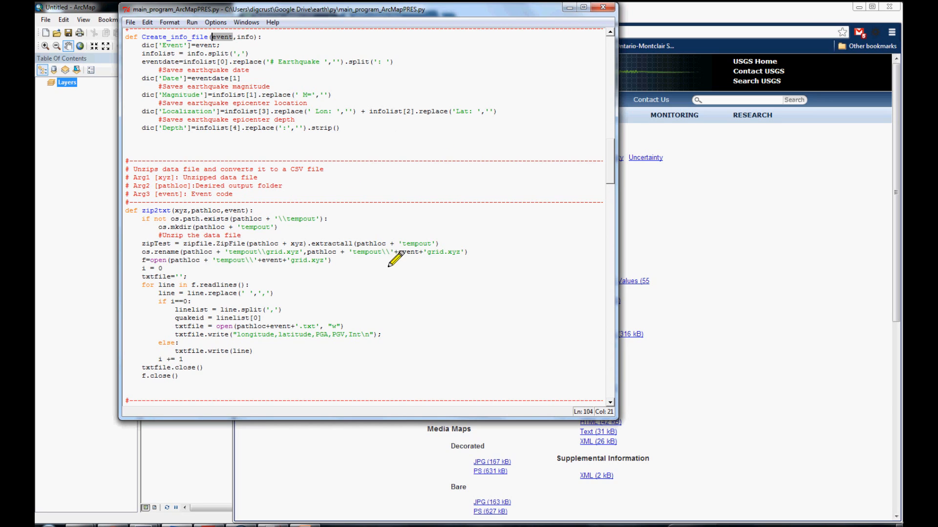
mouse_move(201, 235)
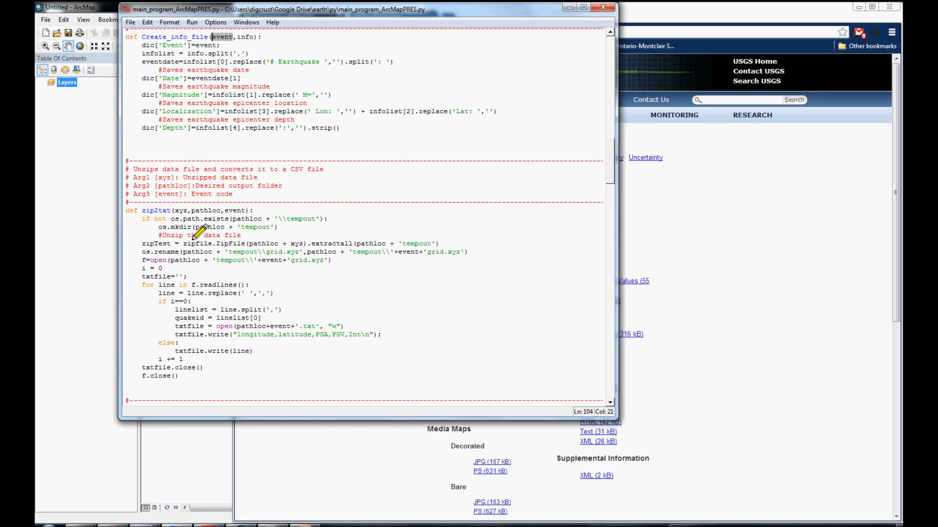
mouse_move(299, 263)
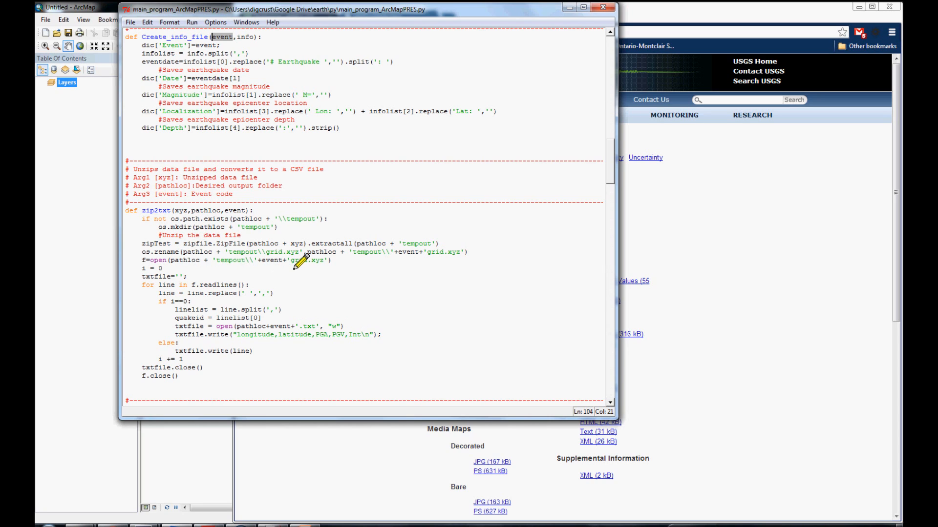
mouse_move(194, 334)
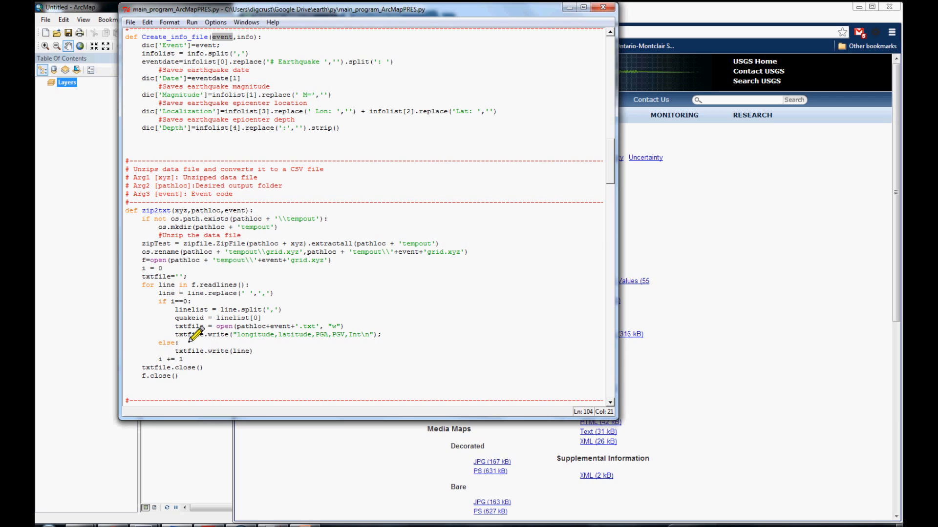
mouse_move(235, 334)
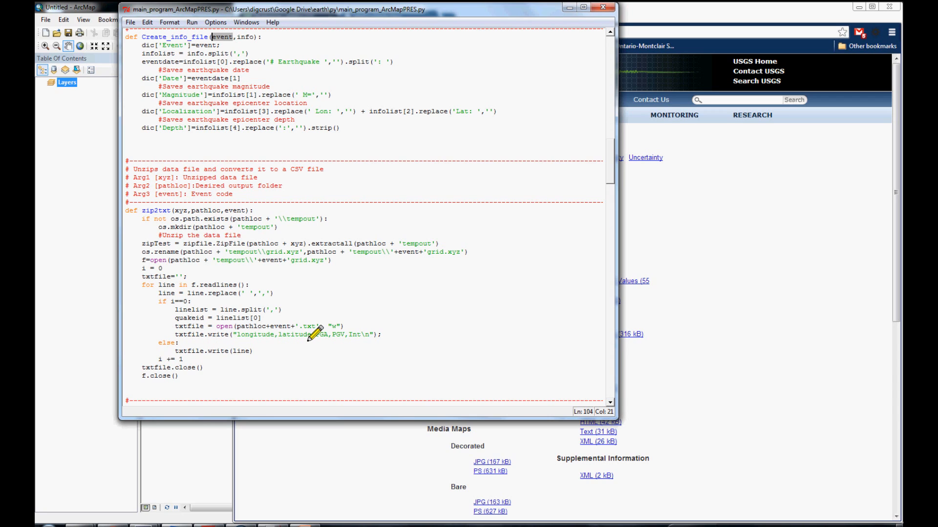
mouse_move(251, 332)
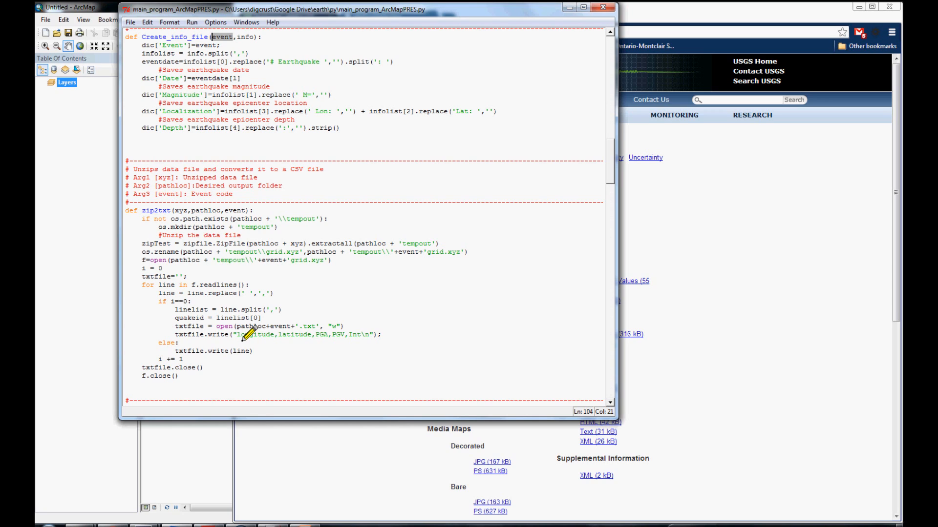
mouse_move(281, 336)
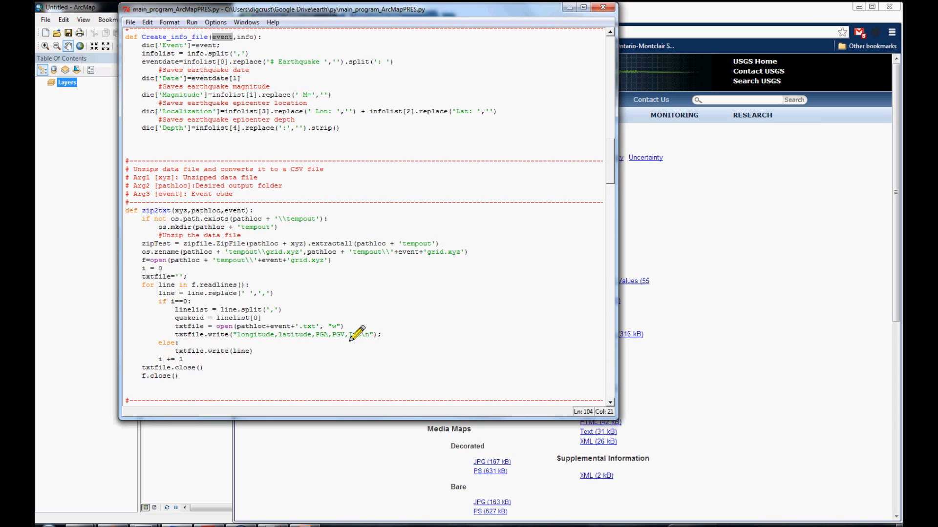
scroll(down, 3)
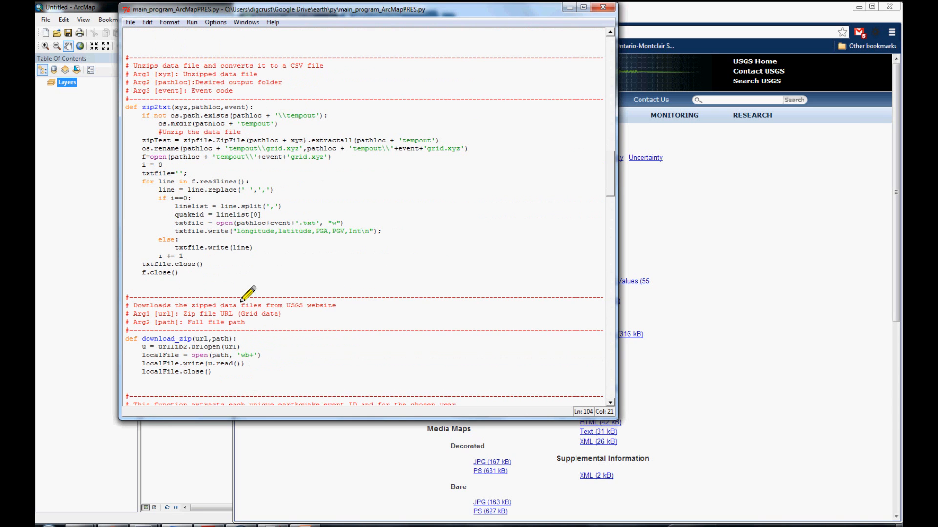
scroll(down, 3)
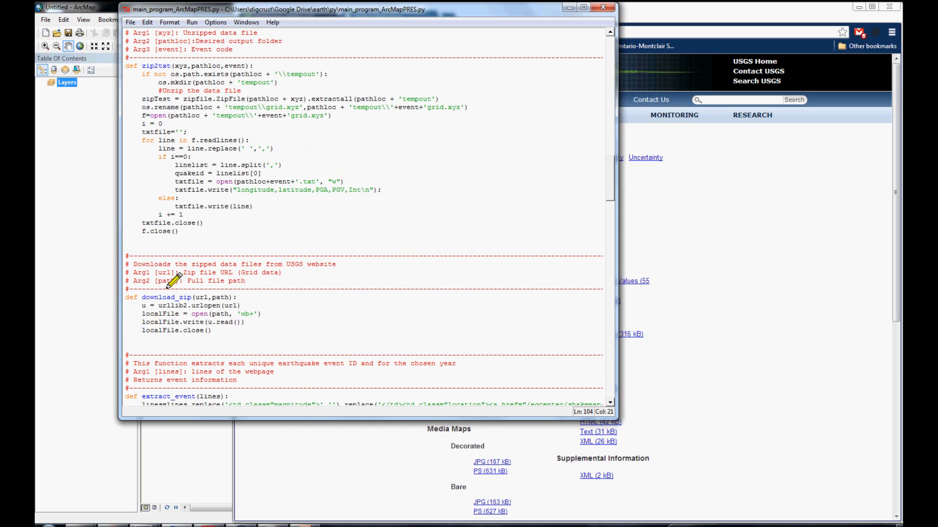
mouse_move(221, 333)
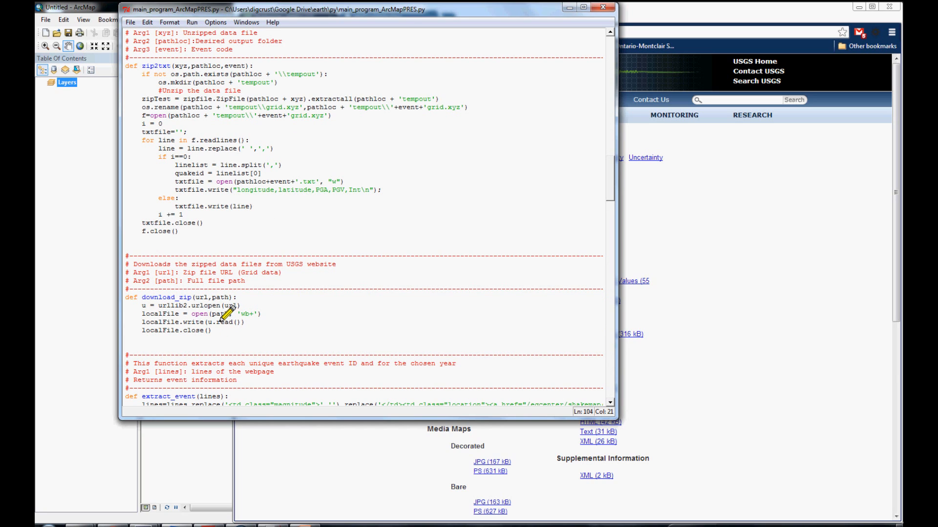
mouse_move(213, 309)
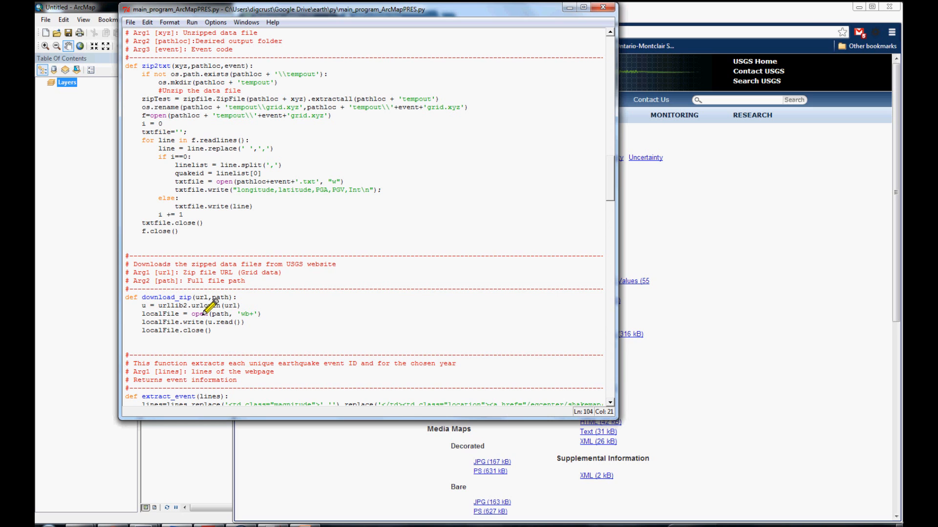
scroll(down, 3)
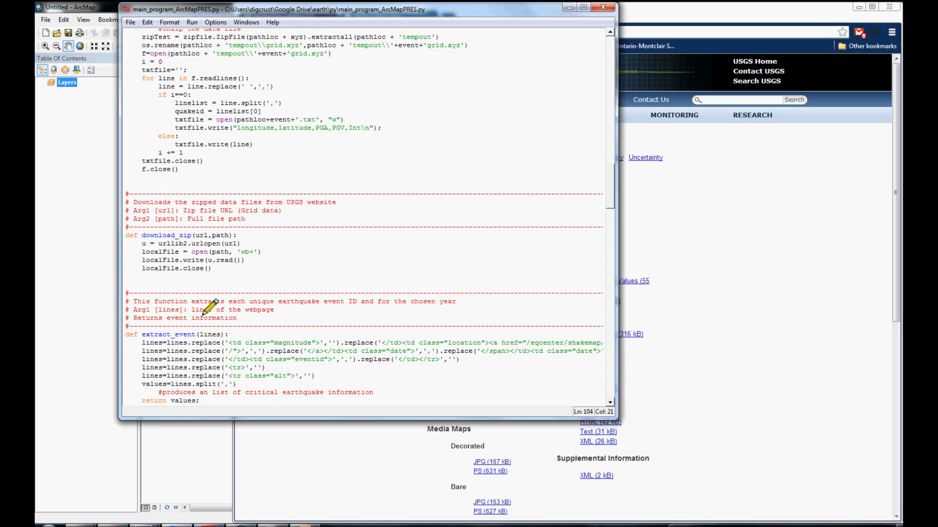
scroll(down, 3)
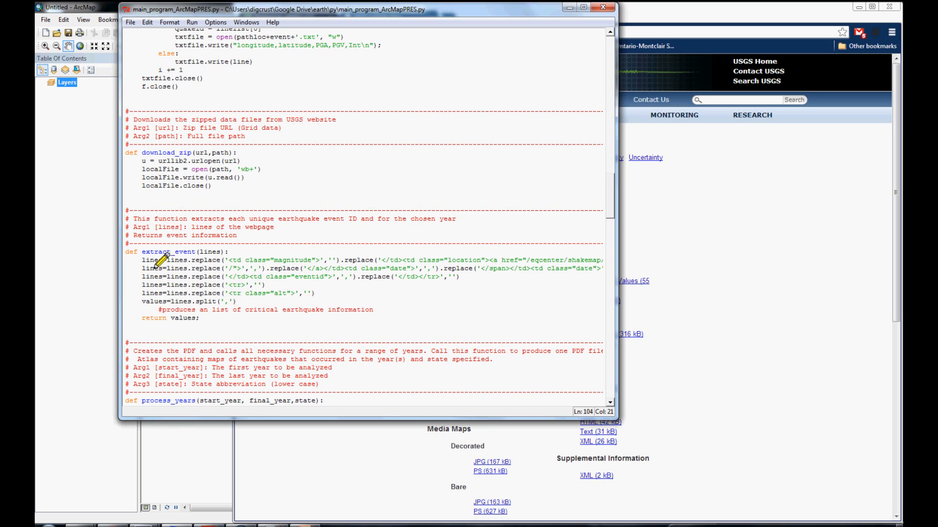
mouse_move(165, 260)
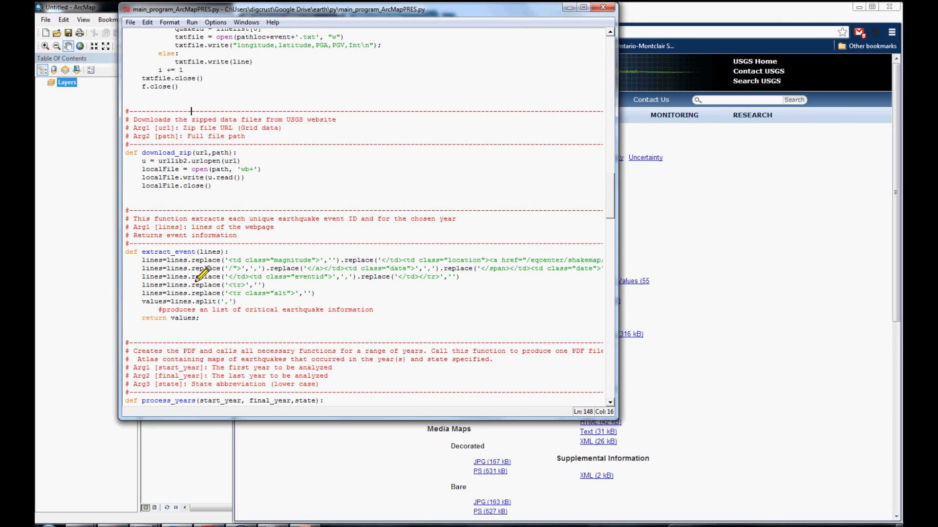
mouse_move(338, 275)
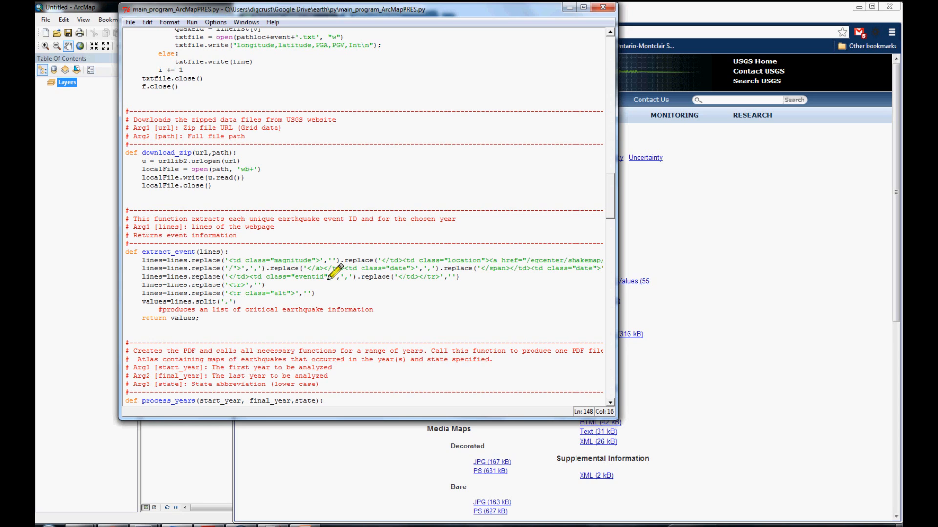
mouse_move(365, 270)
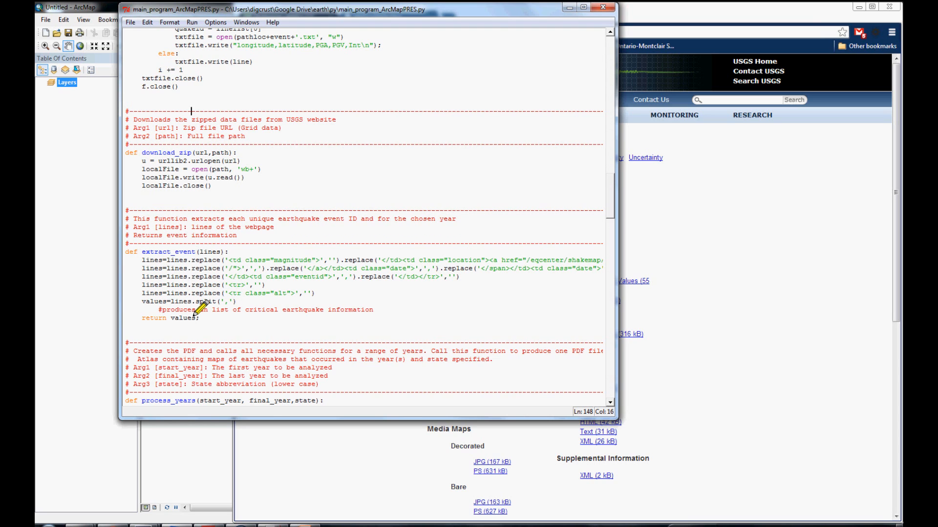
scroll(down, 3)
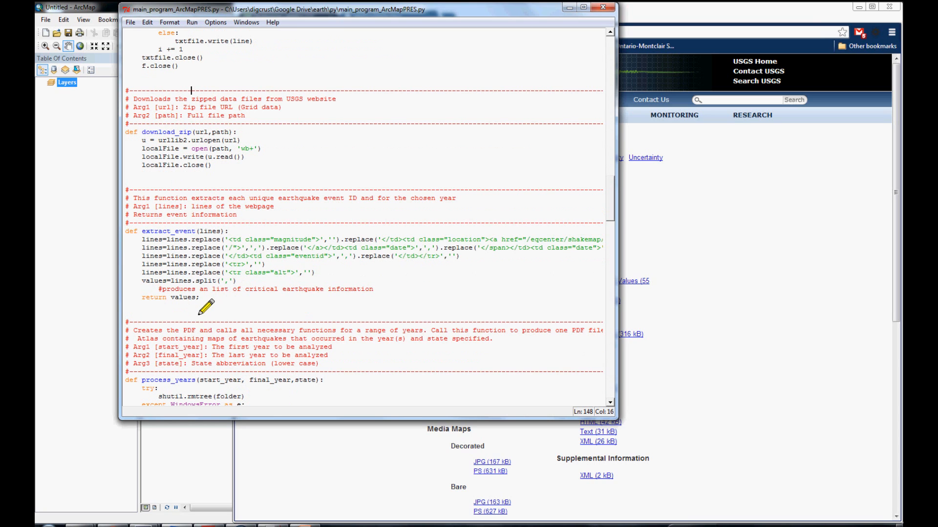
scroll(down, 3)
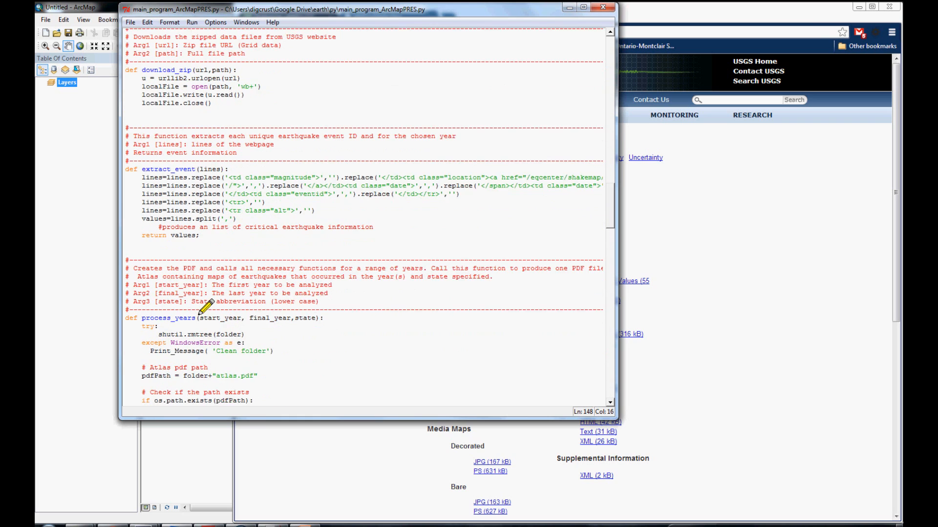
scroll(down, 3)
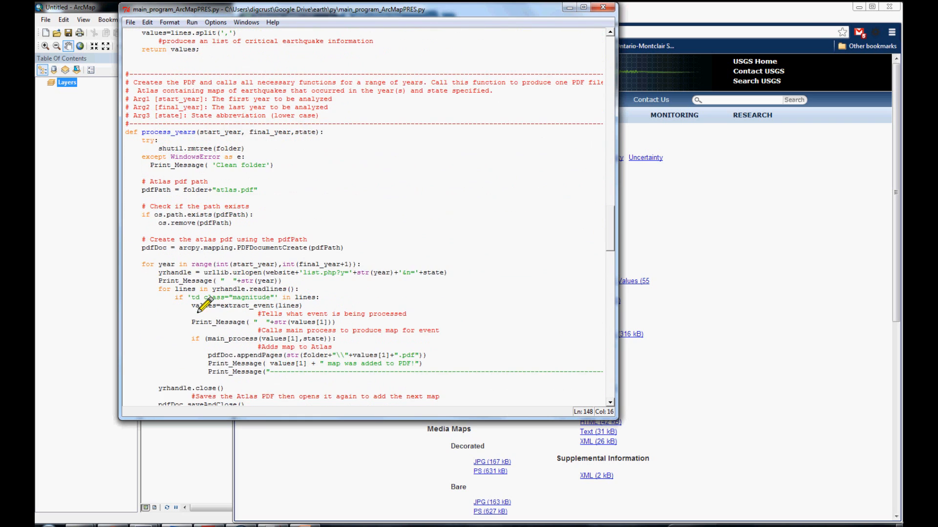
Scroll through process_years, from folder cleanup and atlas PDF creation to saveAndClose
scroll(down, 3)
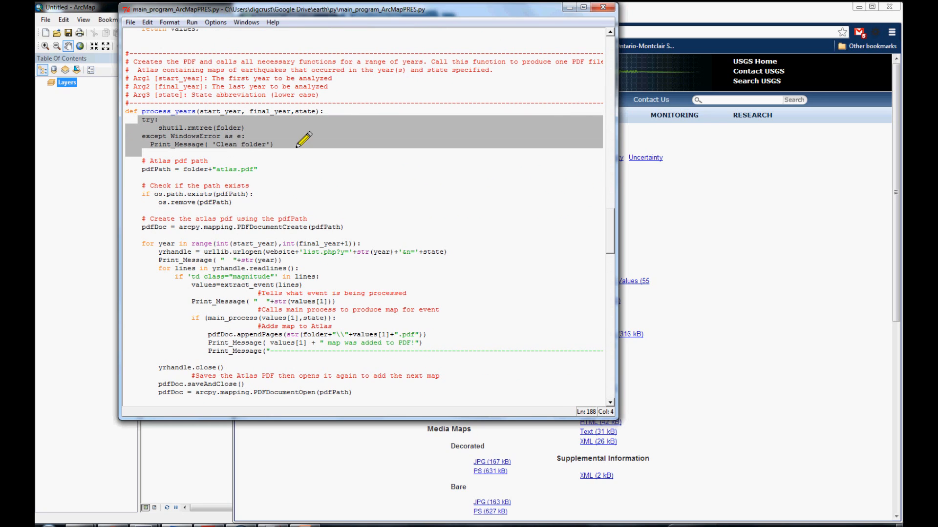
mouse_move(224, 165)
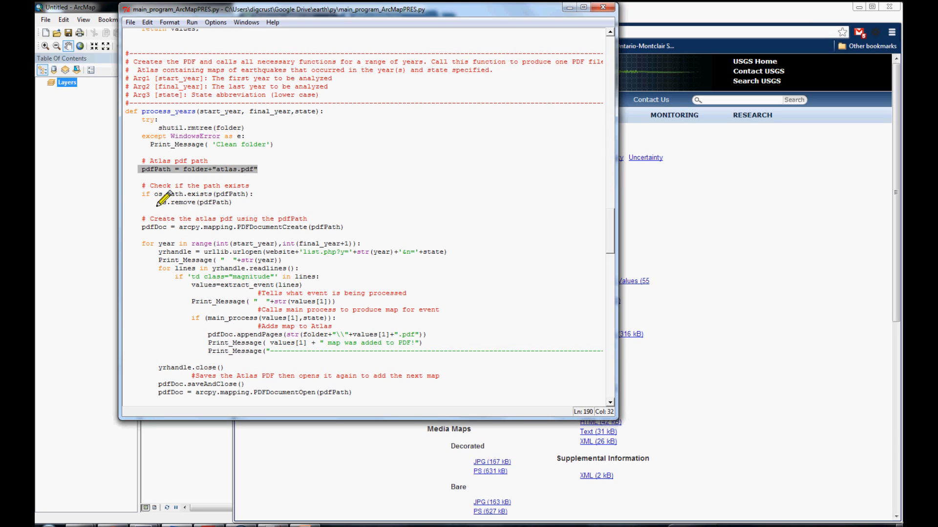
mouse_move(212, 203)
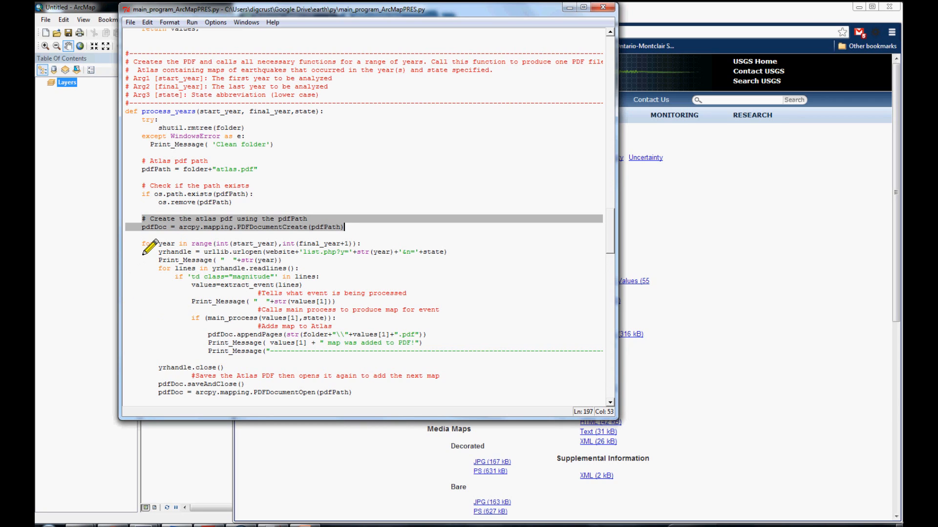
mouse_move(182, 312)
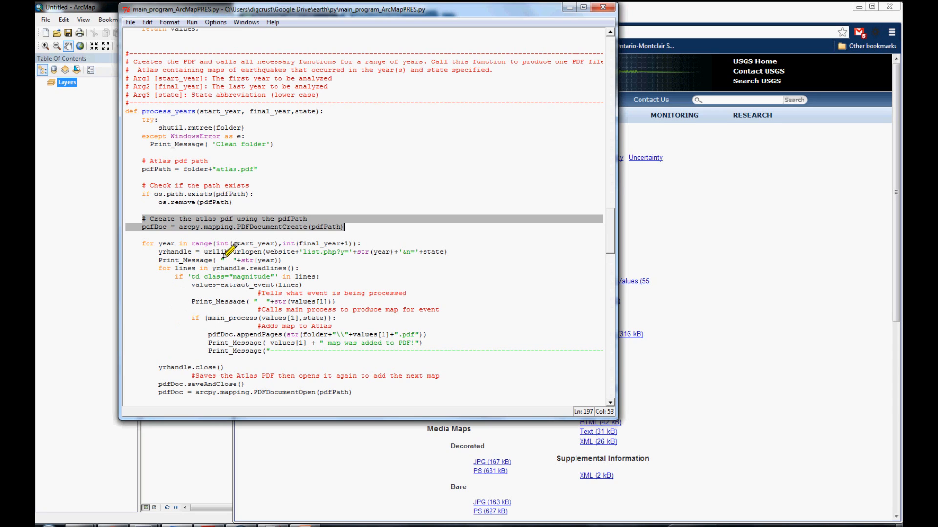
mouse_move(239, 248)
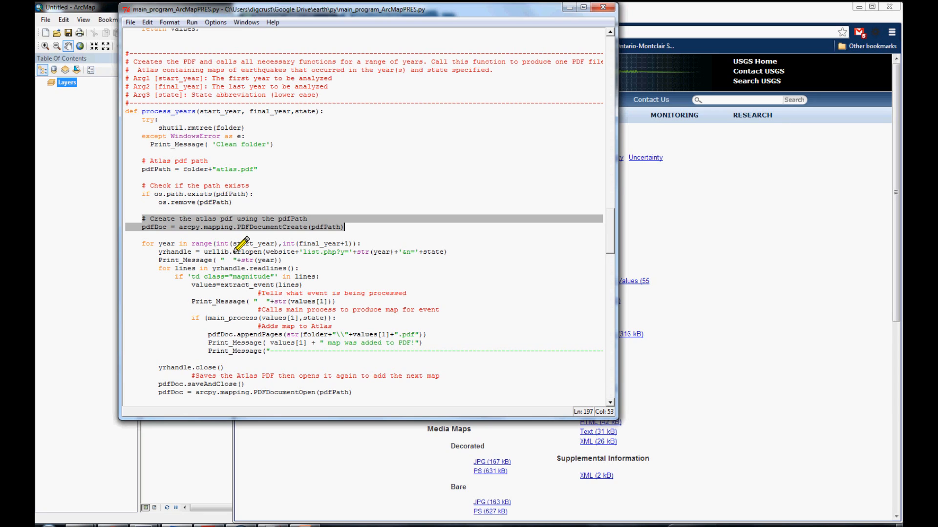
mouse_move(161, 265)
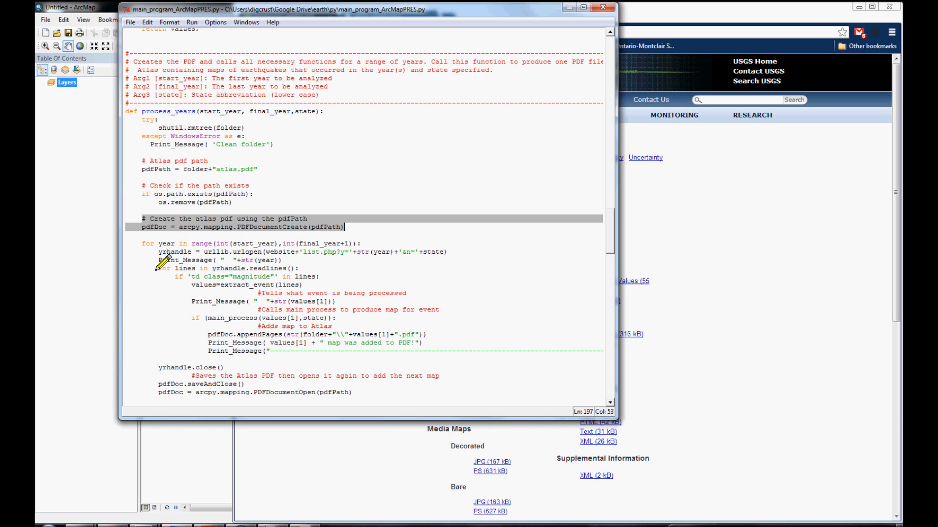
mouse_move(226, 268)
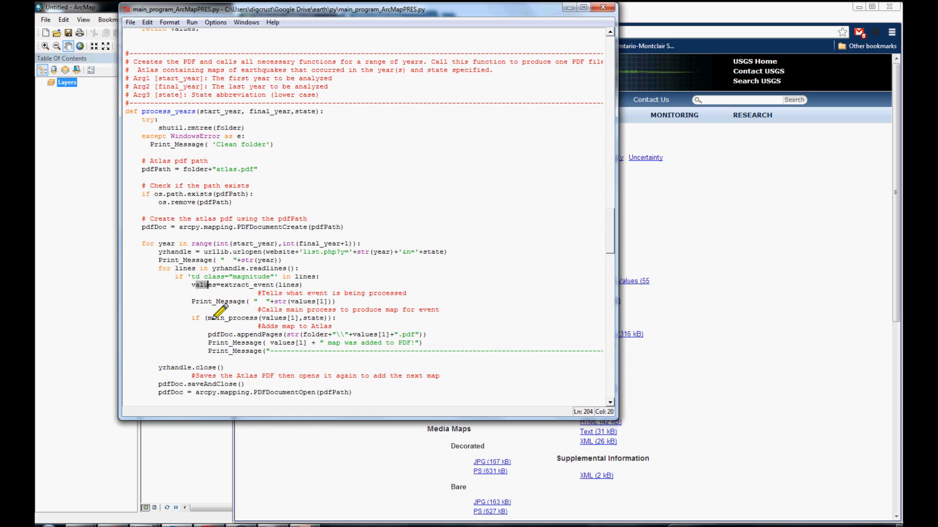
scroll(down, 3)
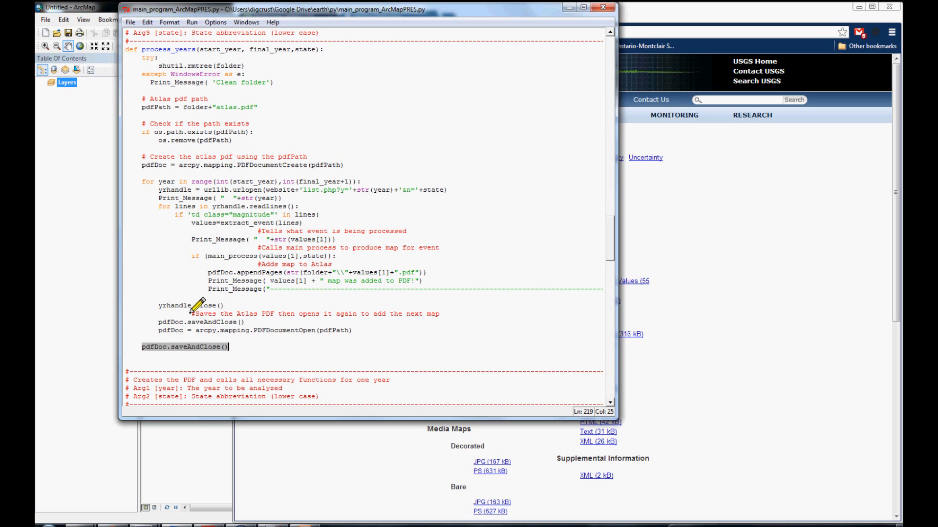
Scroll past the process_year wrapper to the single-event main_process function
scroll(down, 3)
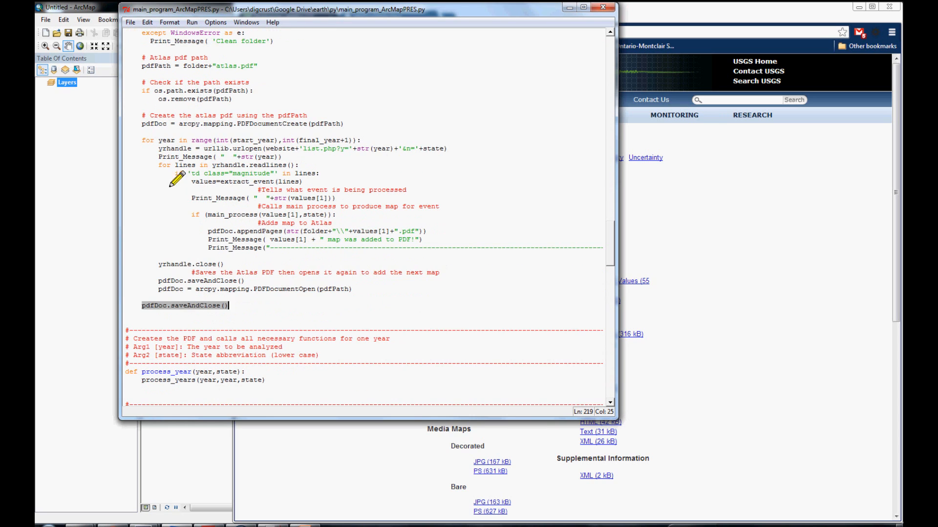
scroll(down, 3)
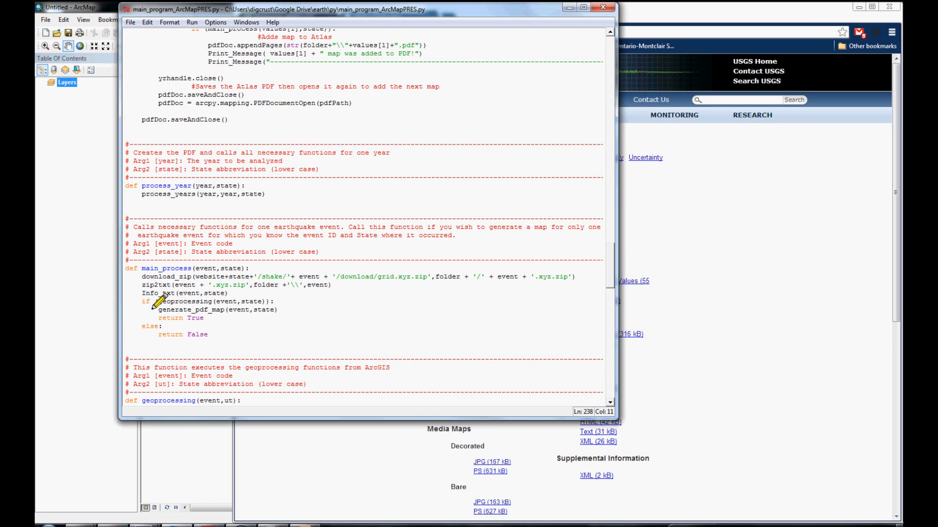
mouse_move(173, 299)
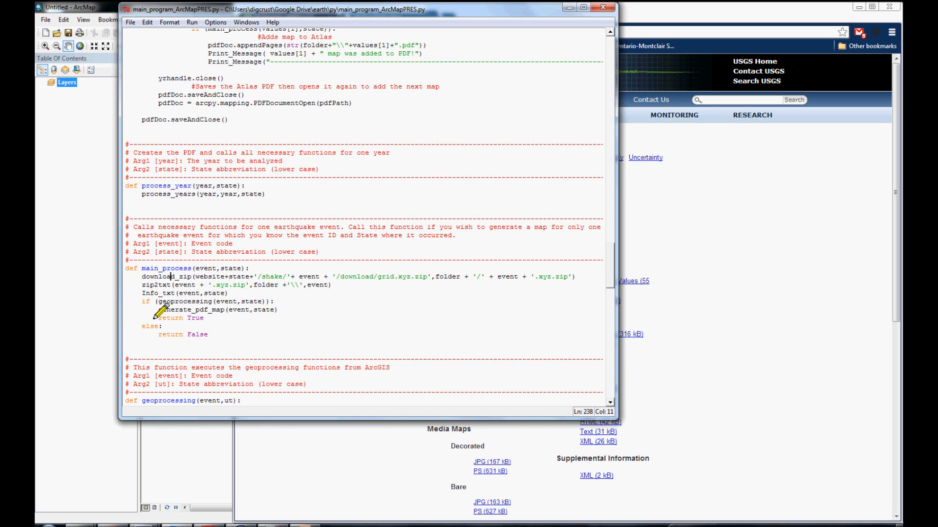
mouse_move(162, 306)
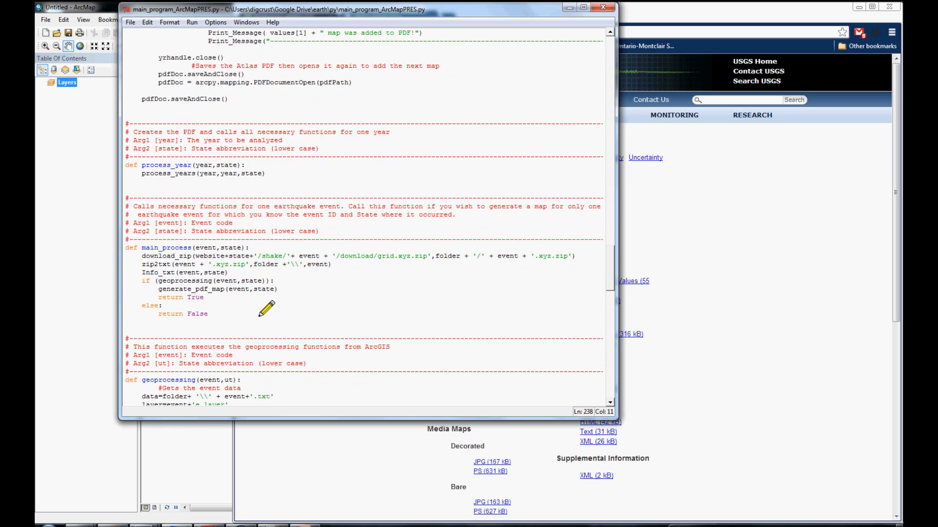
Review the geoprocessing steps, marking the slope Reclassify value ranges, down to verify_extent
scroll(down, 3)
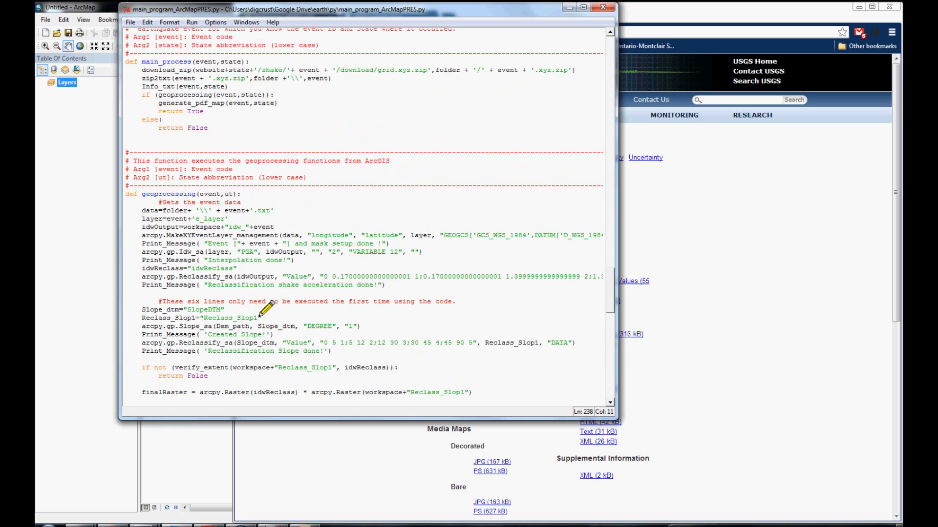
scroll(down, 3)
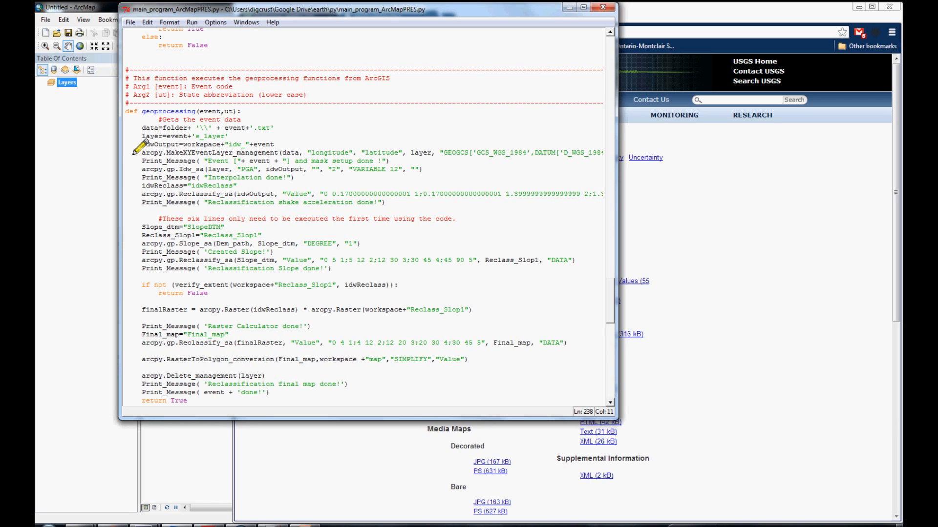
mouse_move(157, 143)
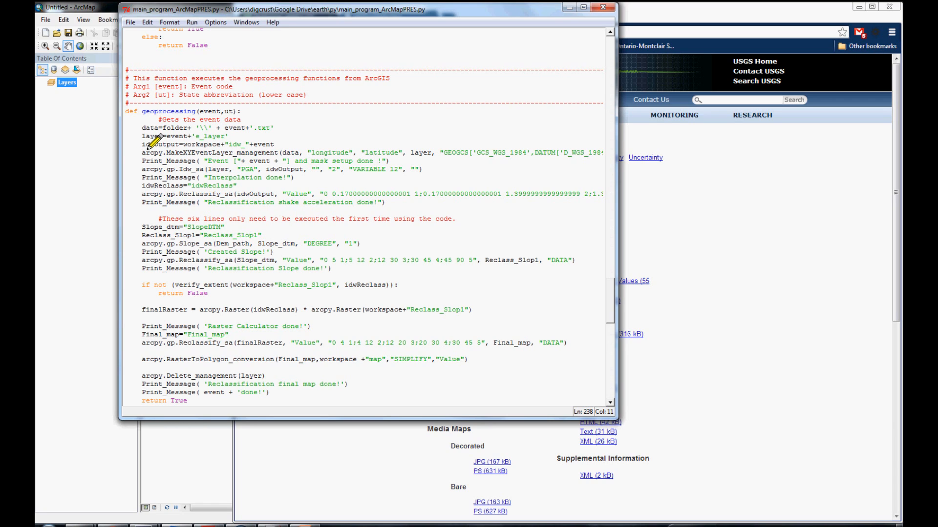
mouse_move(254, 151)
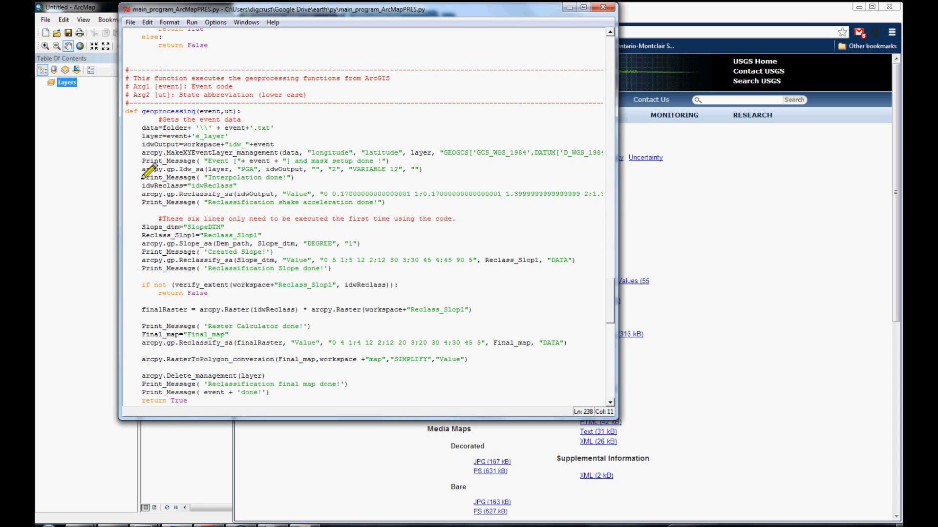
mouse_move(368, 171)
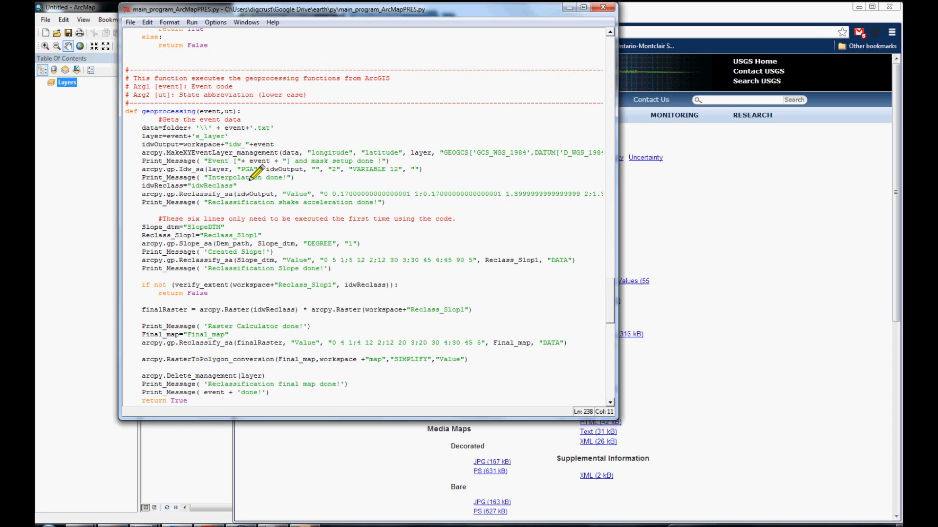
mouse_move(148, 195)
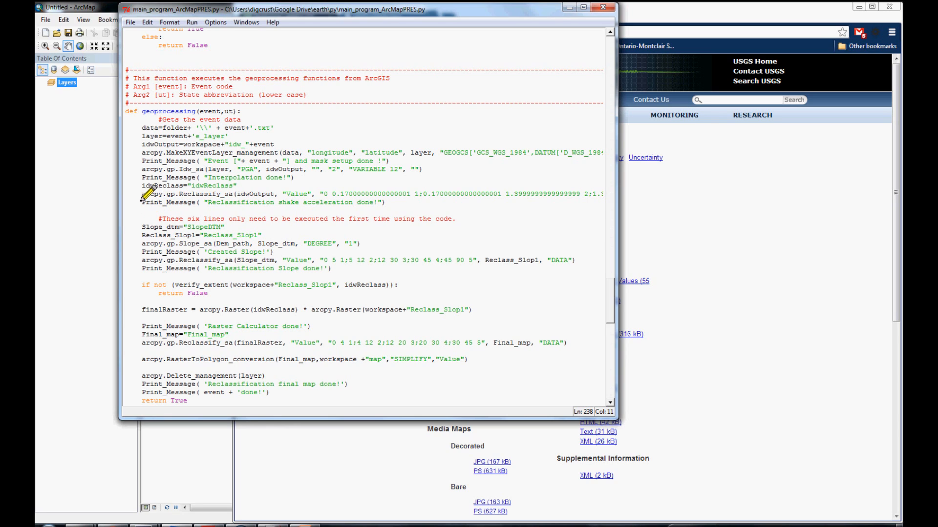
mouse_move(221, 191)
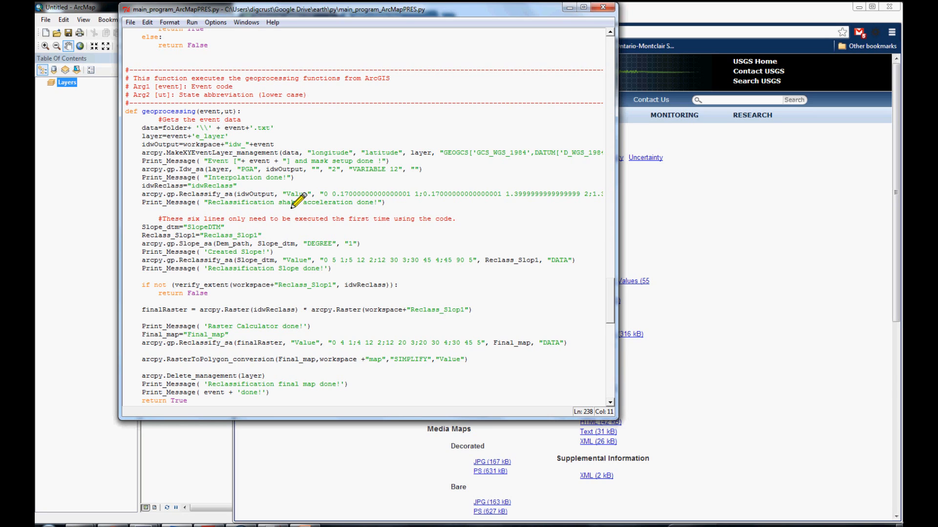
mouse_move(224, 235)
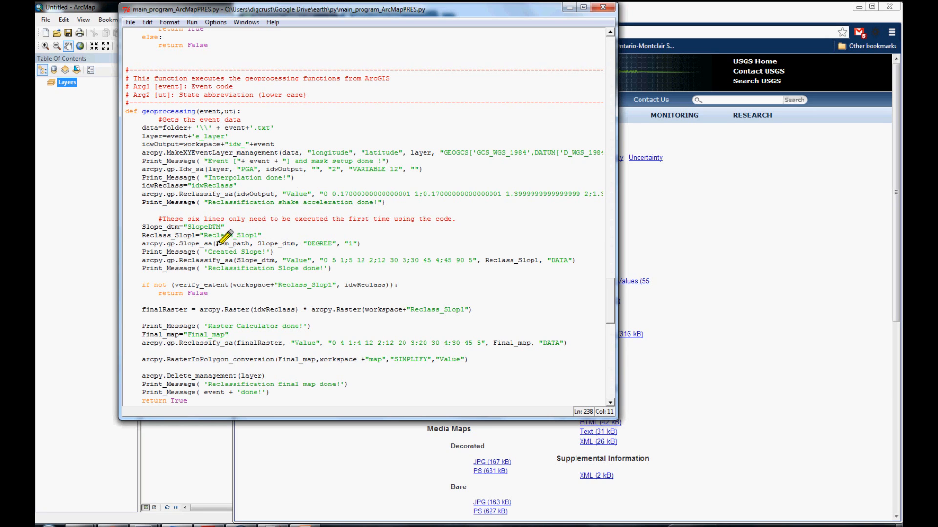
mouse_move(201, 224)
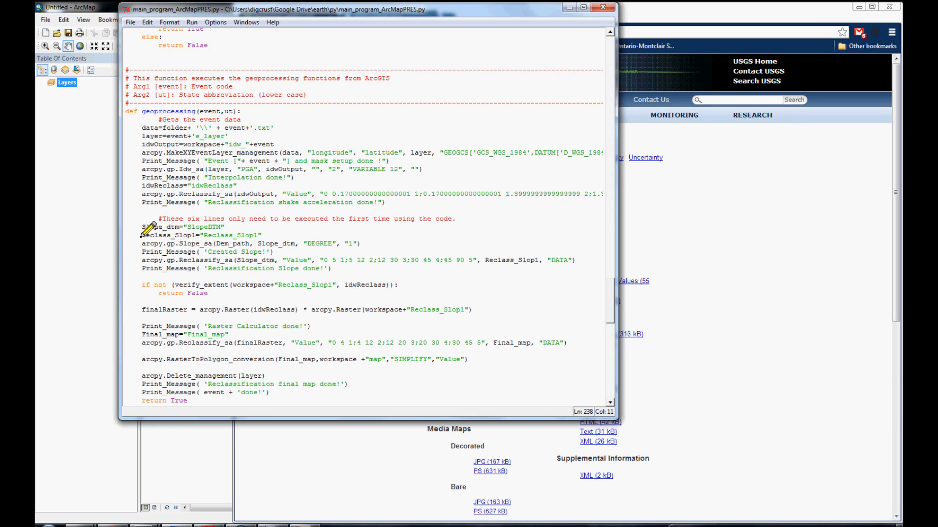
drag(144, 226, 329, 260)
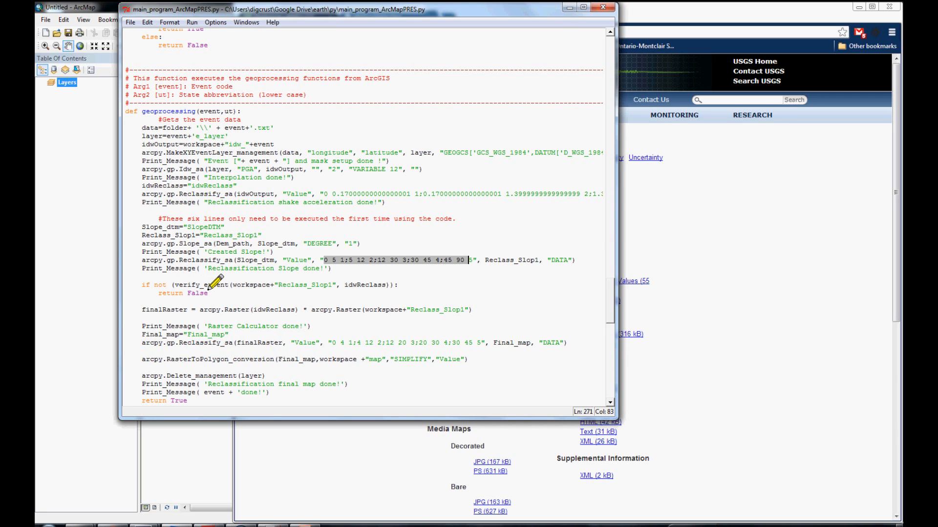
mouse_move(147, 281)
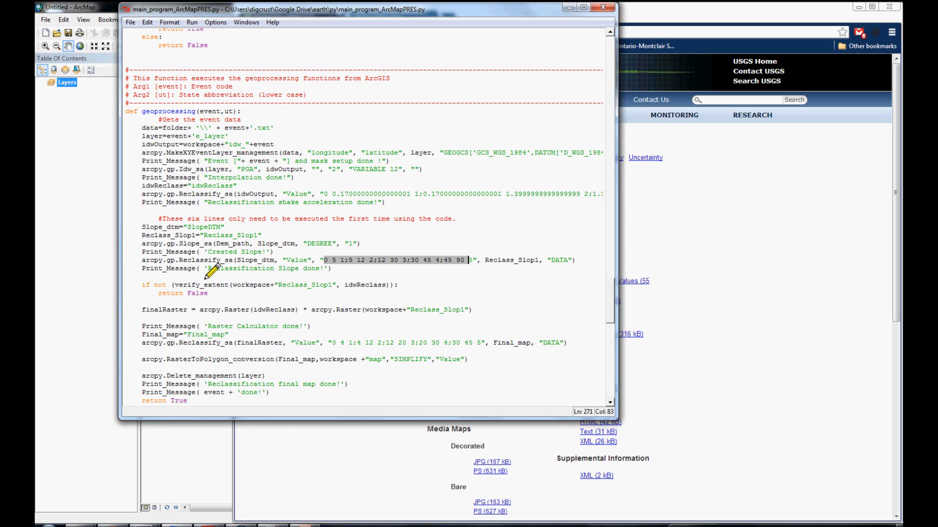
mouse_move(197, 295)
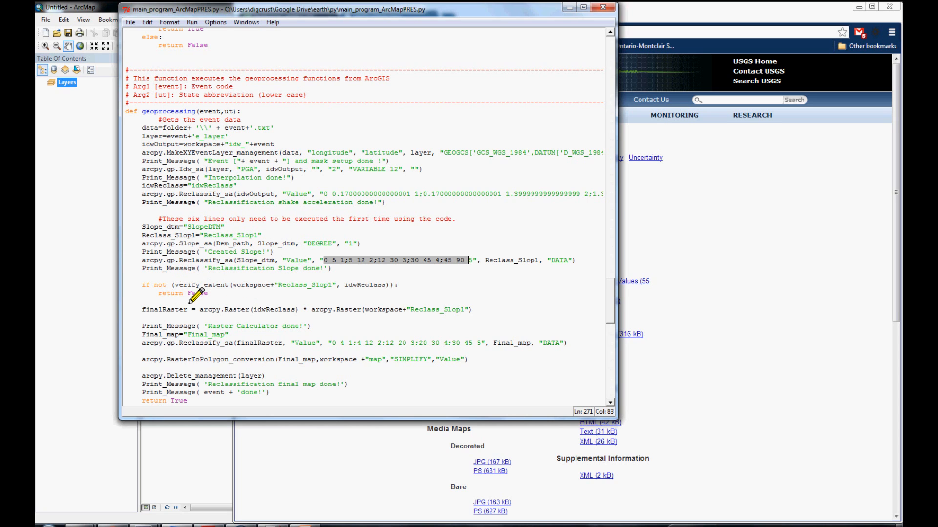
scroll(down, 3)
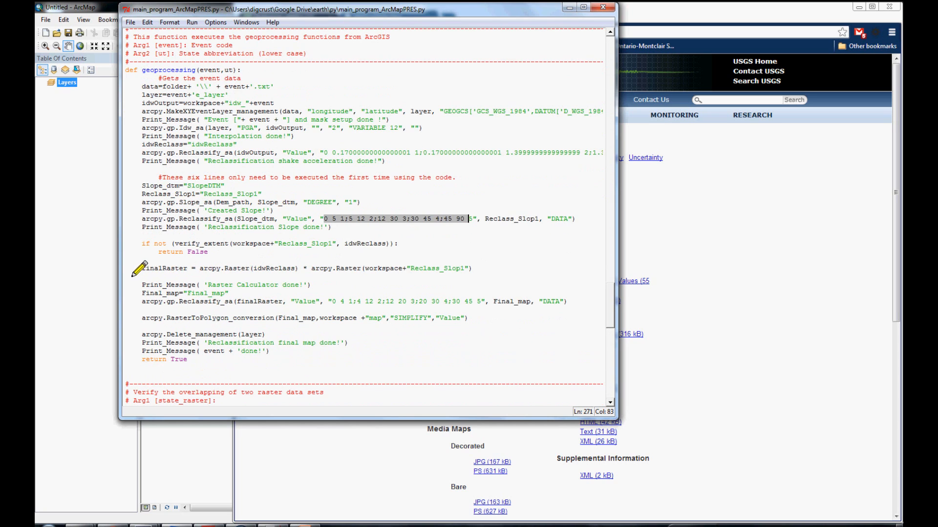
mouse_move(170, 269)
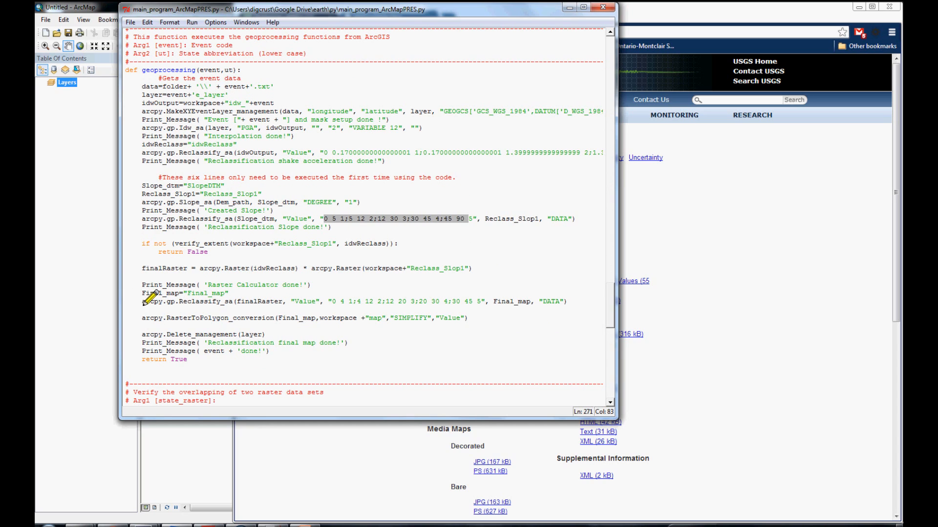
mouse_move(466, 302)
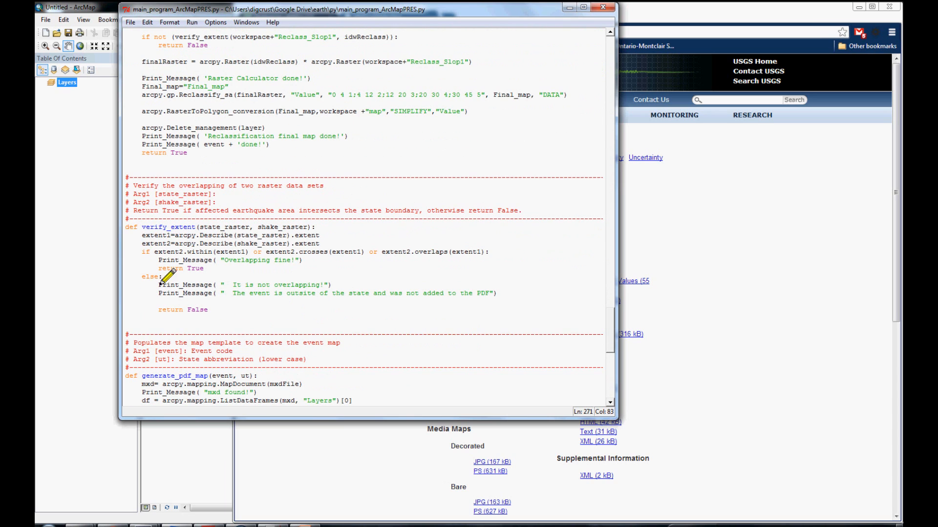
mouse_move(239, 302)
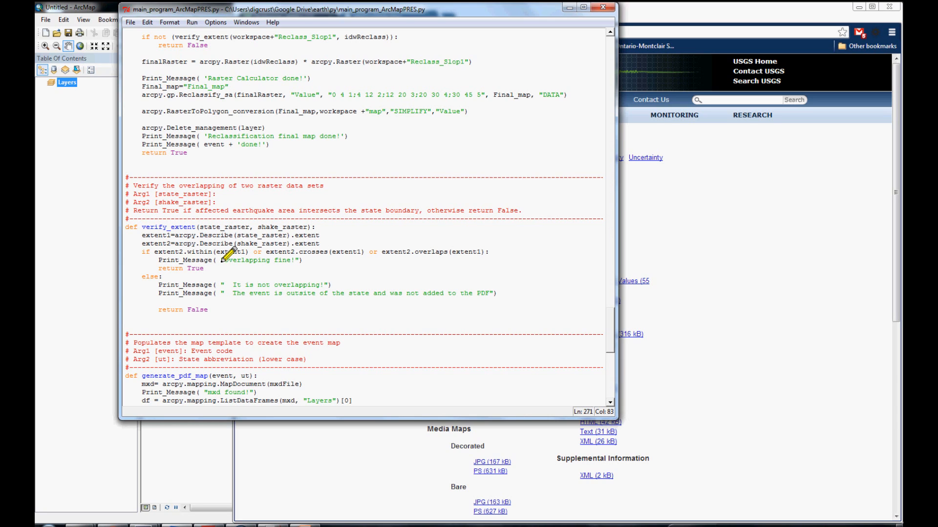
mouse_move(233, 248)
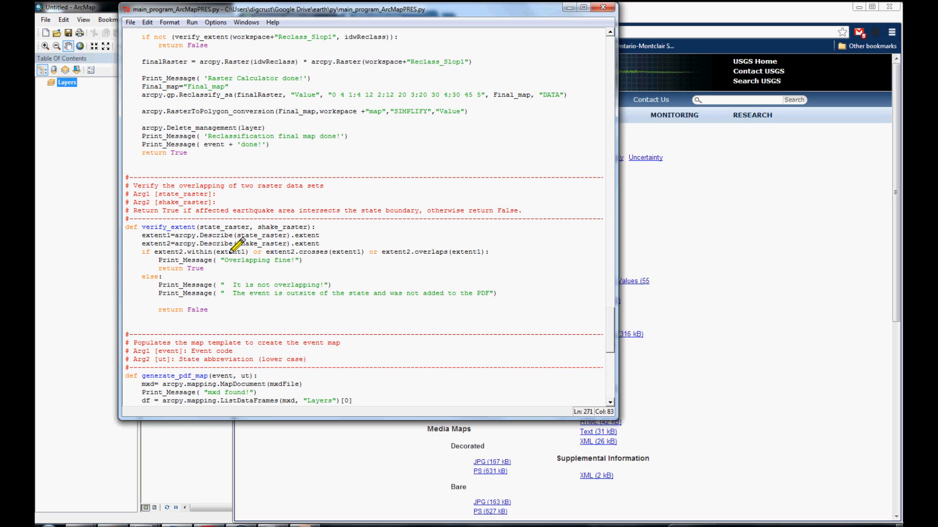
Scroll past verify_extent to the generate_pdf_map template-filling function
scroll(down, 3)
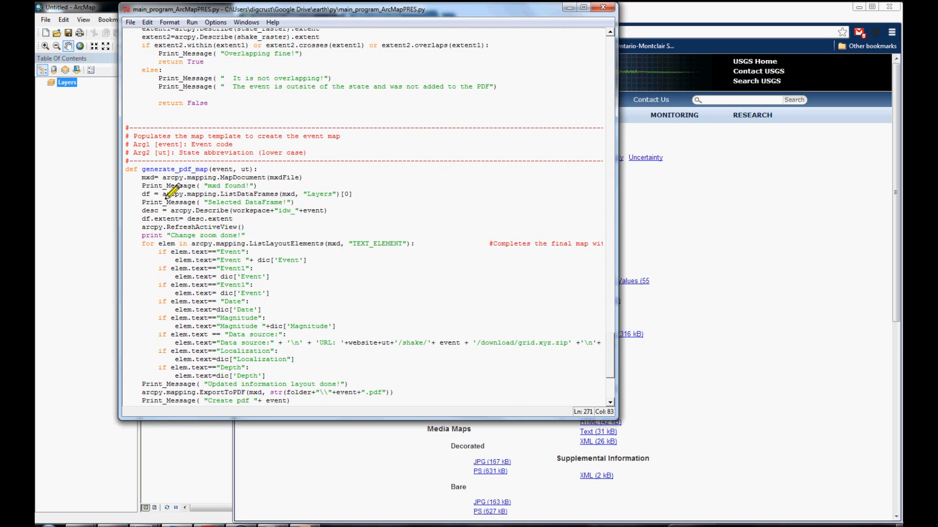
mouse_move(213, 206)
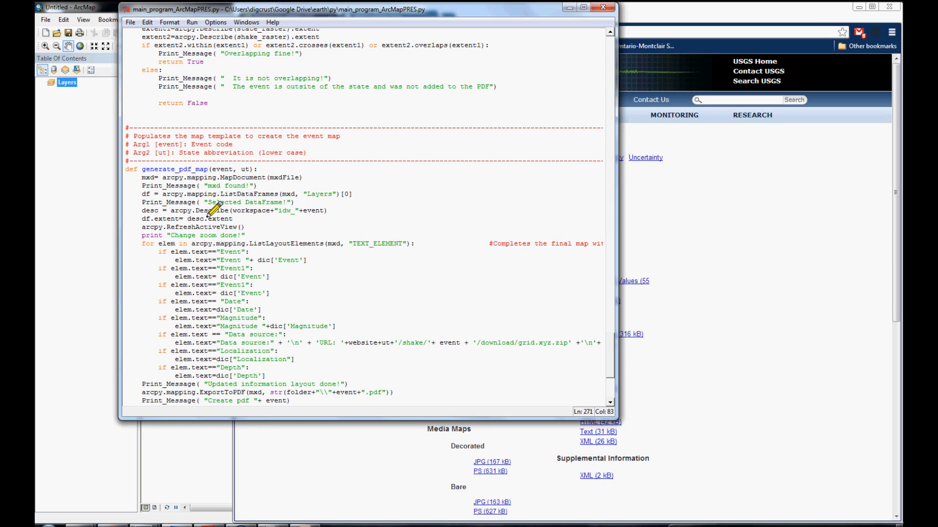
mouse_move(275, 179)
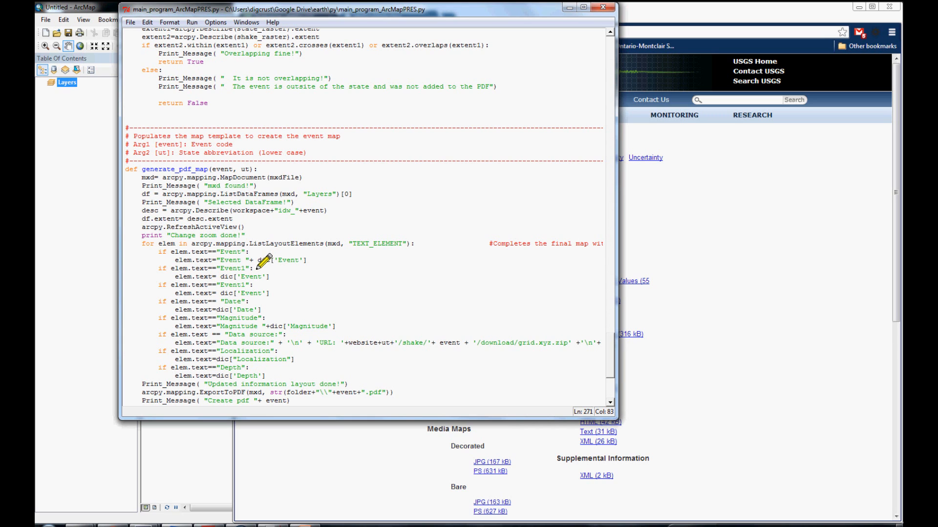
Scroll through generate_pdf_map's PDF export to the main Shakemap atlas program block
scroll(down, 3)
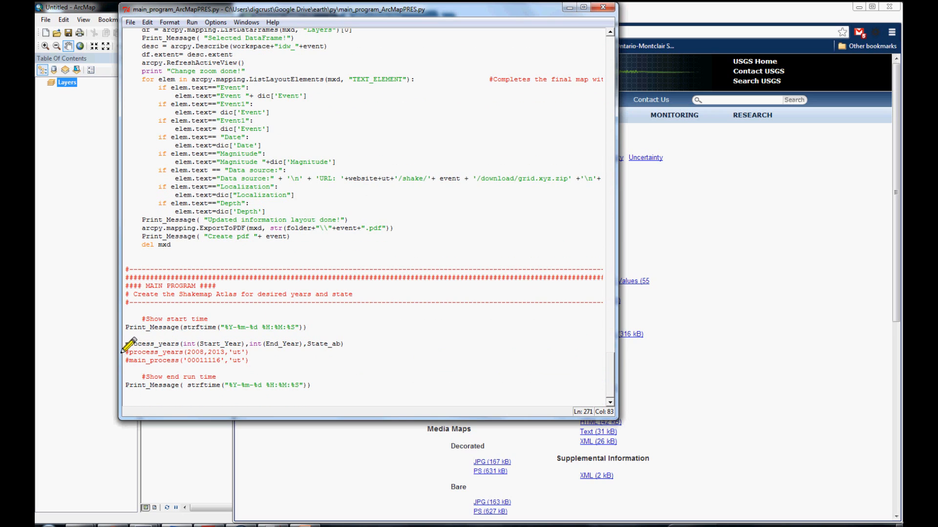
mouse_move(227, 344)
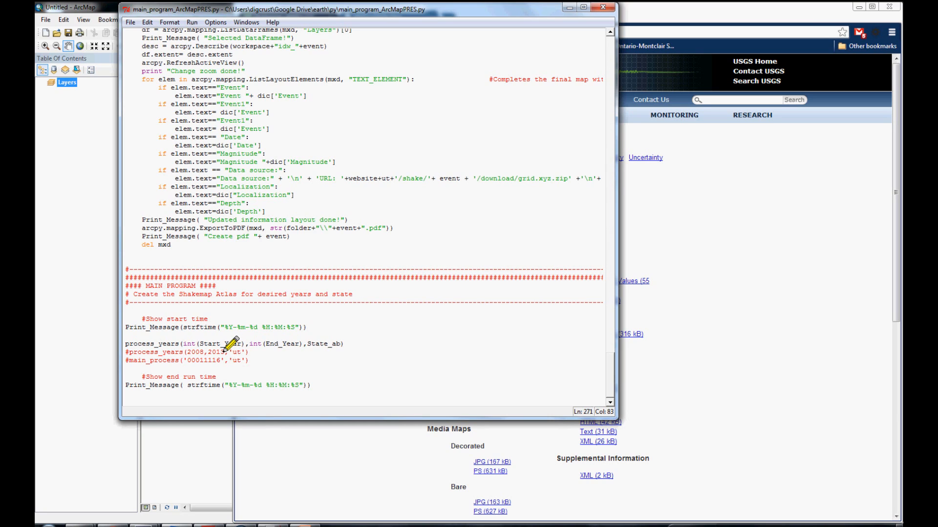
mouse_move(323, 344)
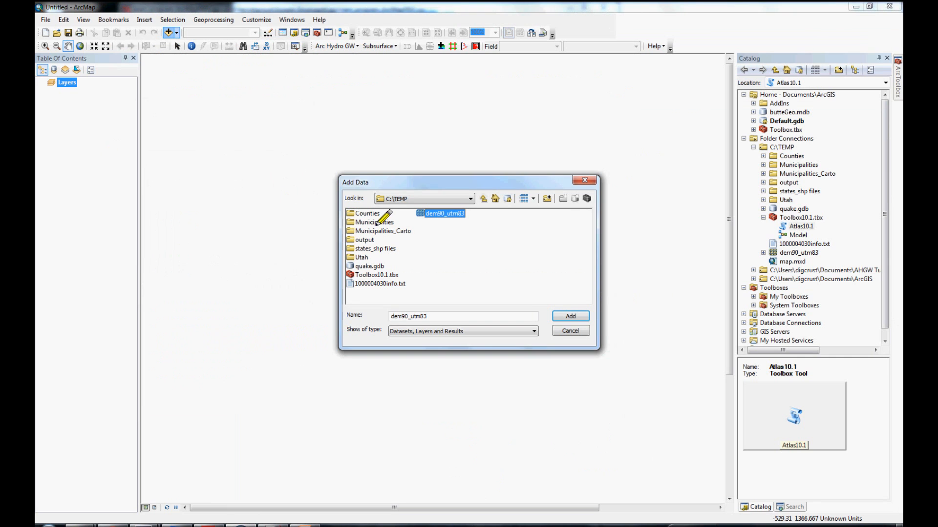
Cancel Add Data and open the Atlas10.1 tool from Toolbox10.1.tbx
click(568, 330)
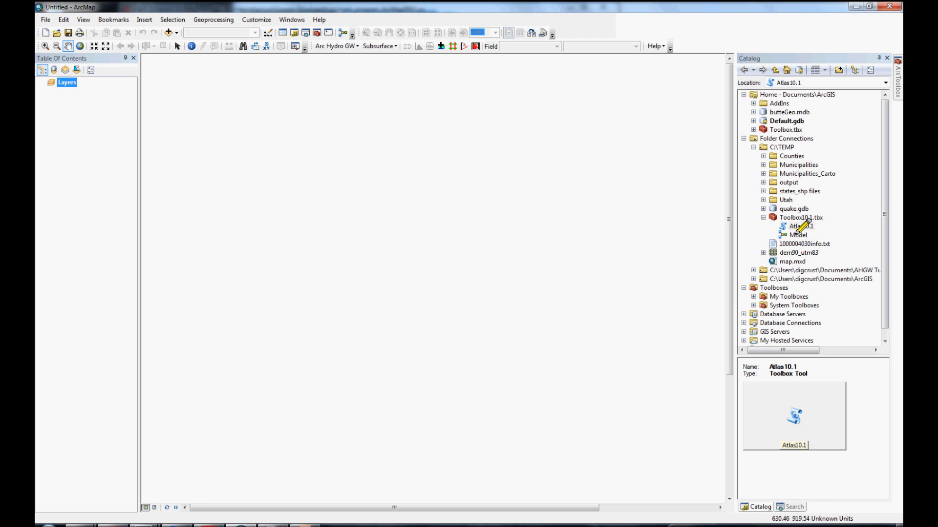
double_click(800, 226)
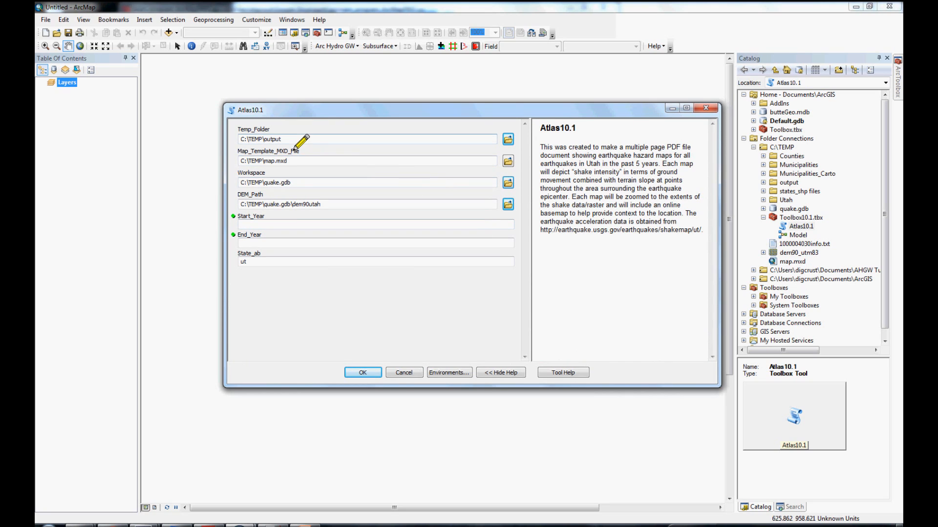
mouse_move(318, 235)
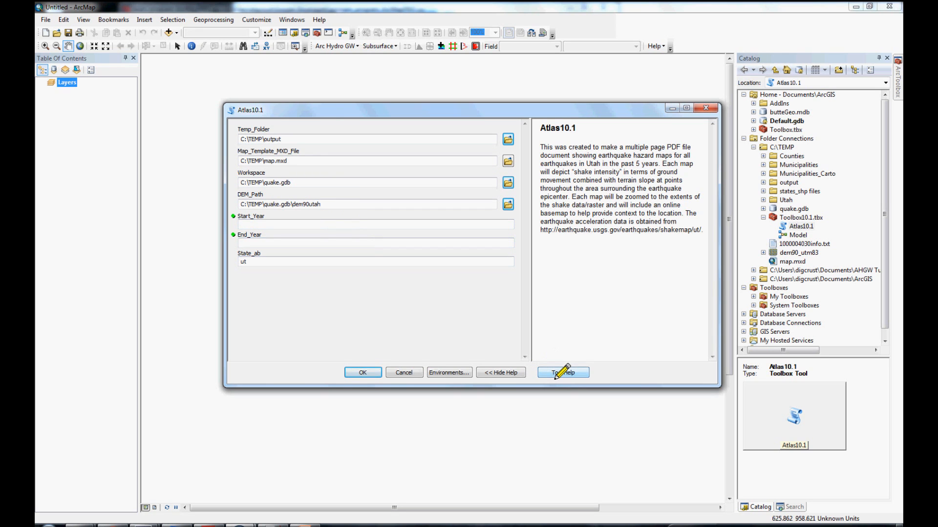
click(563, 372)
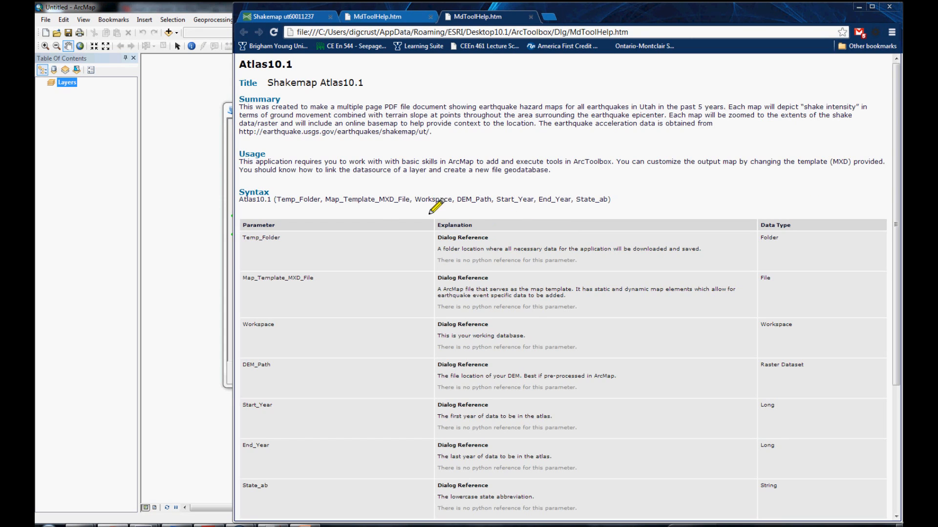
mouse_move(556, 152)
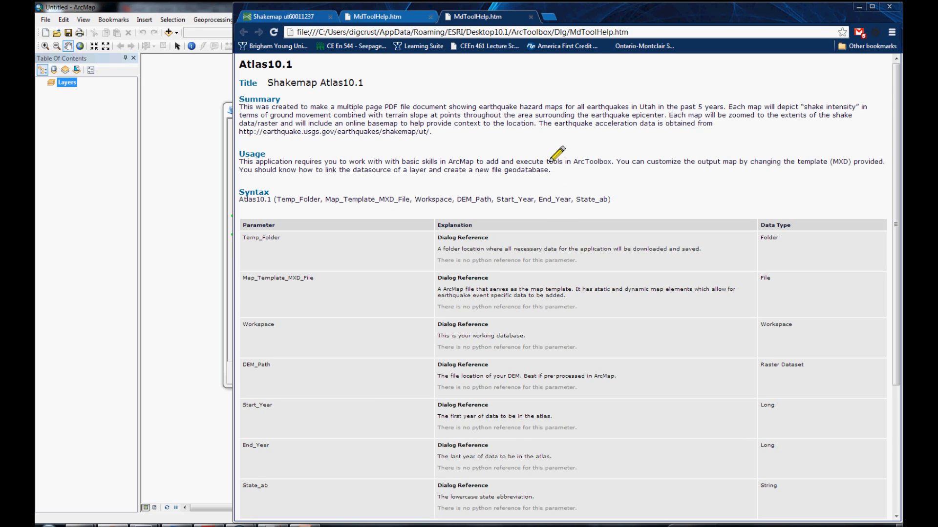
scroll(down, 3)
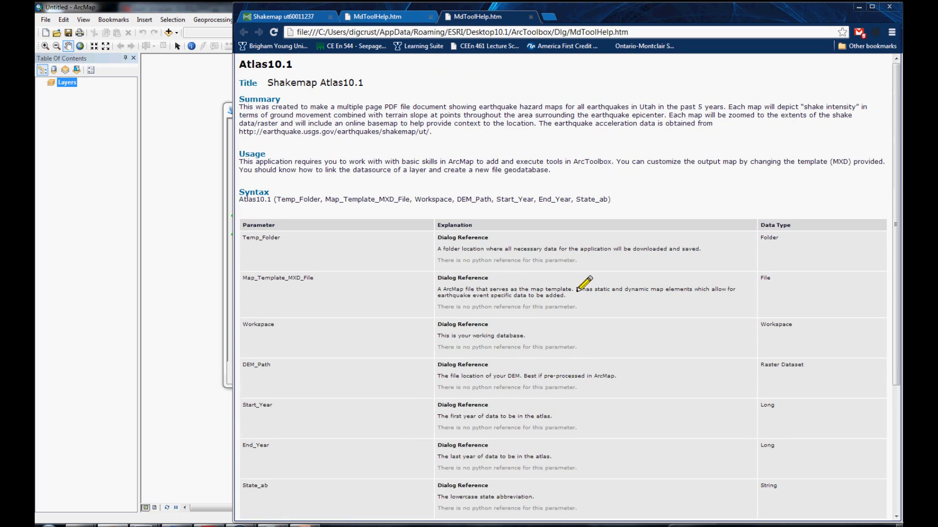
mouse_move(610, 144)
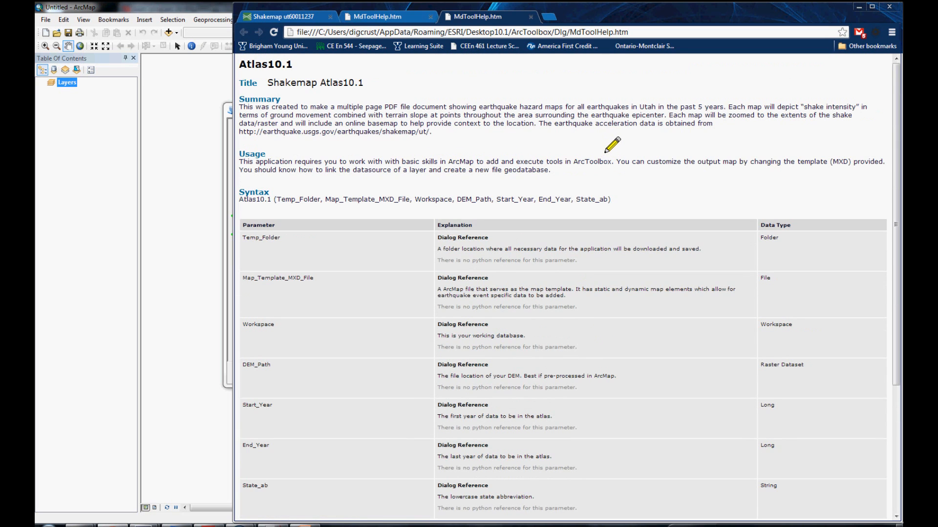
mouse_move(169, 206)
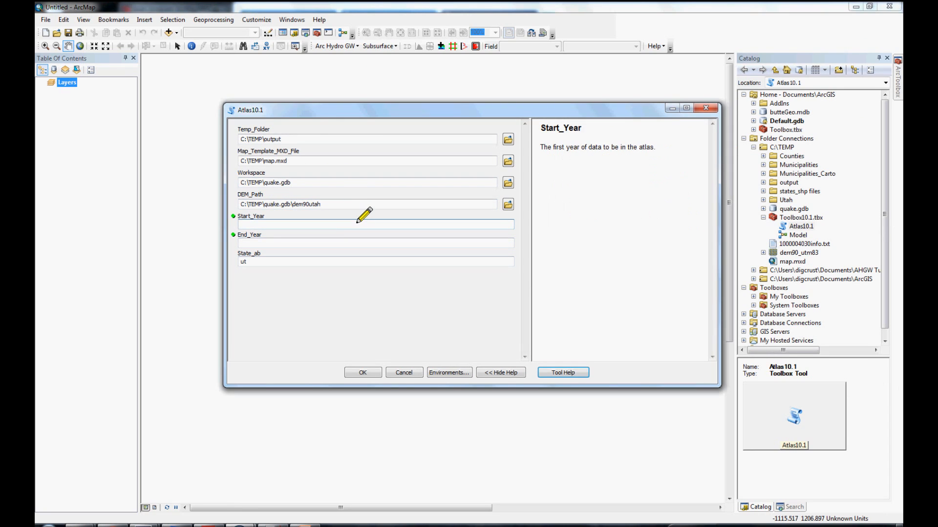
Run the Atlas10.1 tool with Start_Year 2008 and End_Year 2013
text(2008)
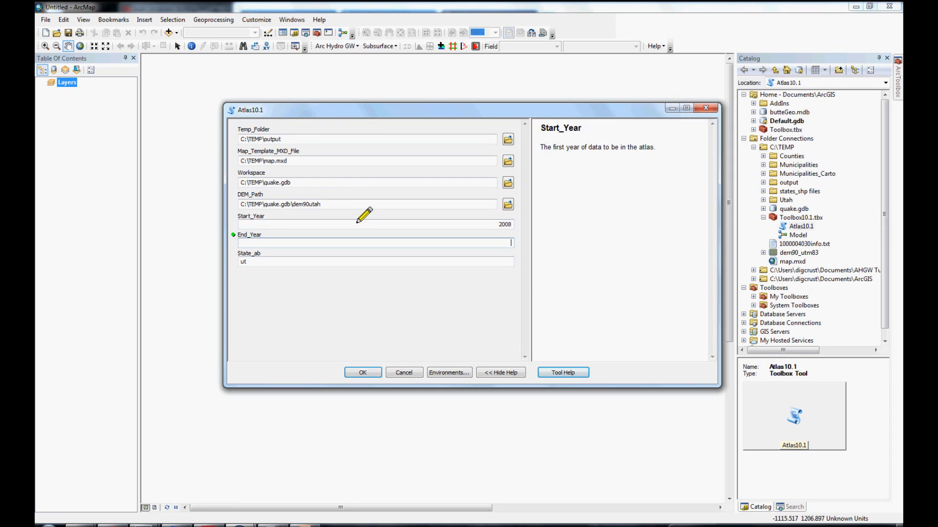
text(2013)
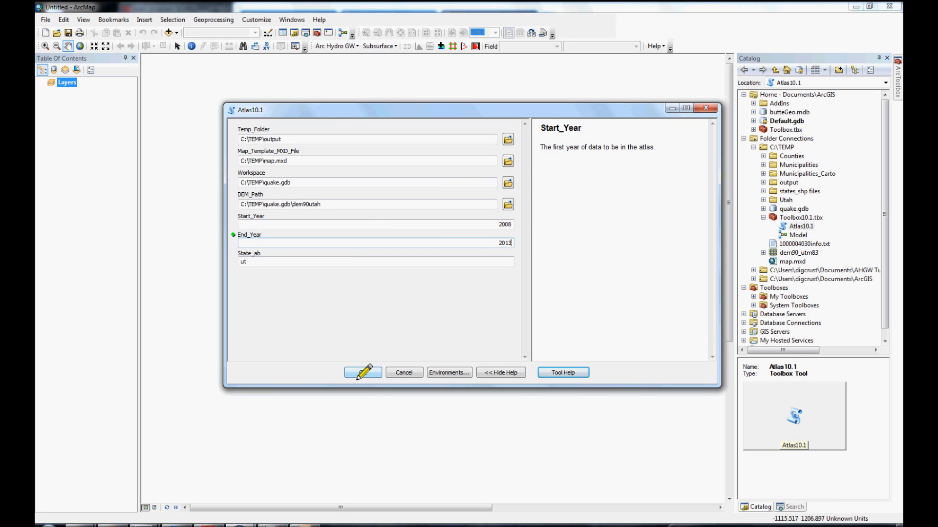
click(363, 372)
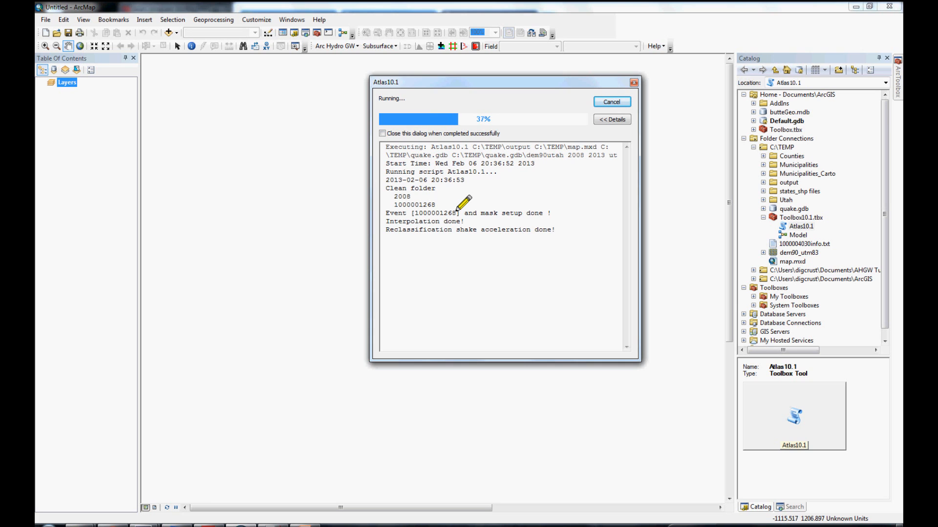
mouse_move(343, 348)
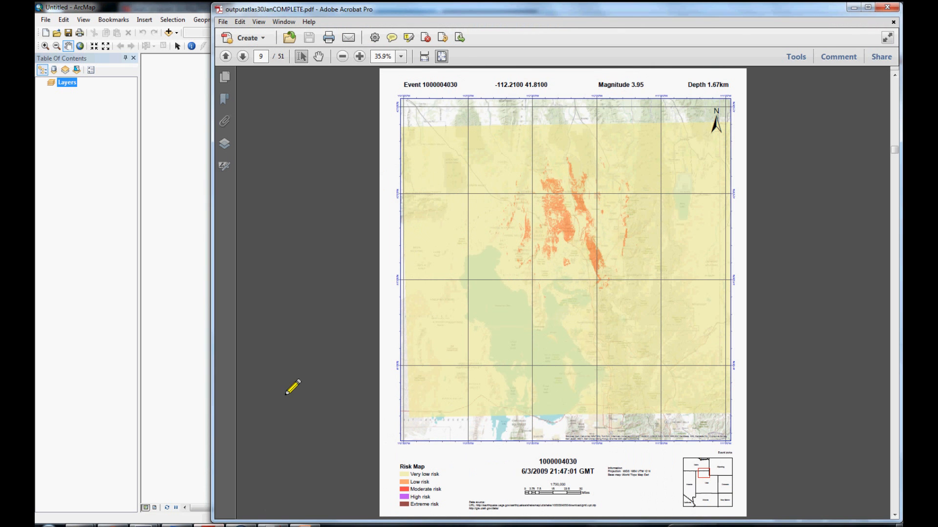
mouse_move(337, 299)
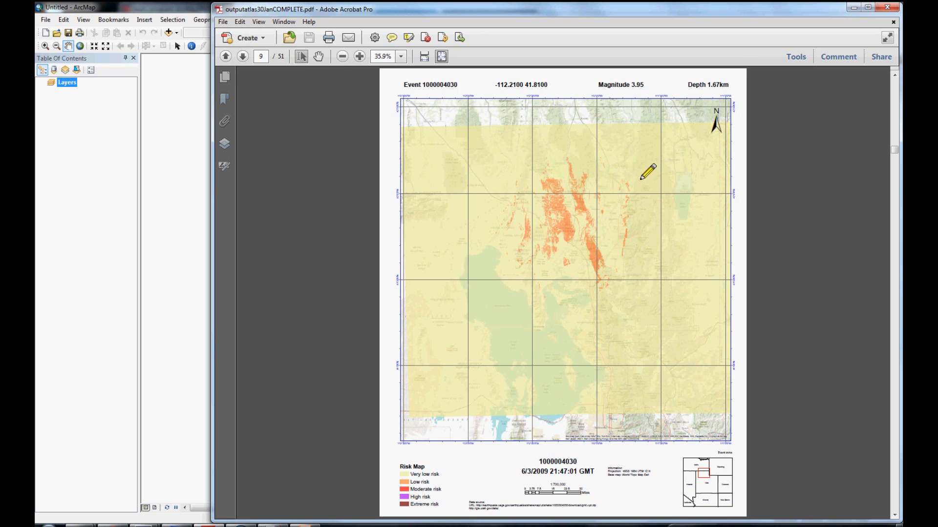
mouse_move(656, 174)
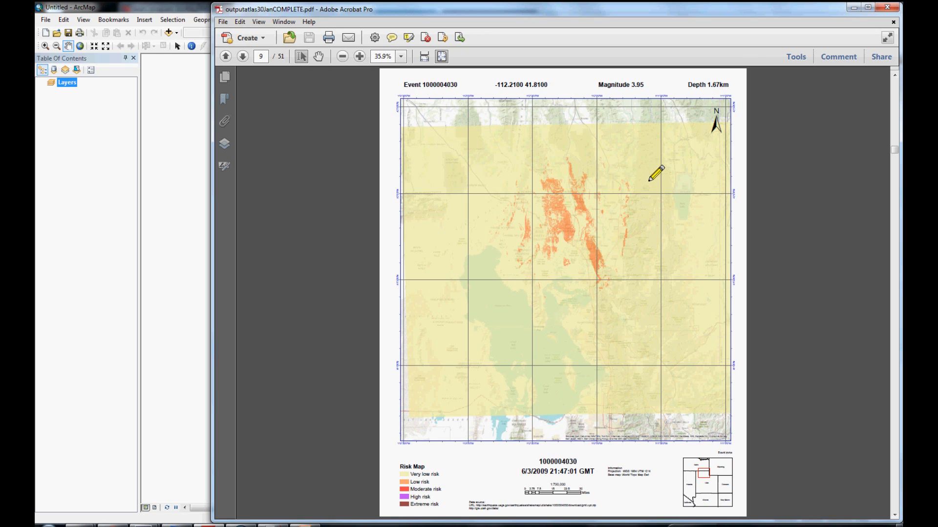
click(242, 56)
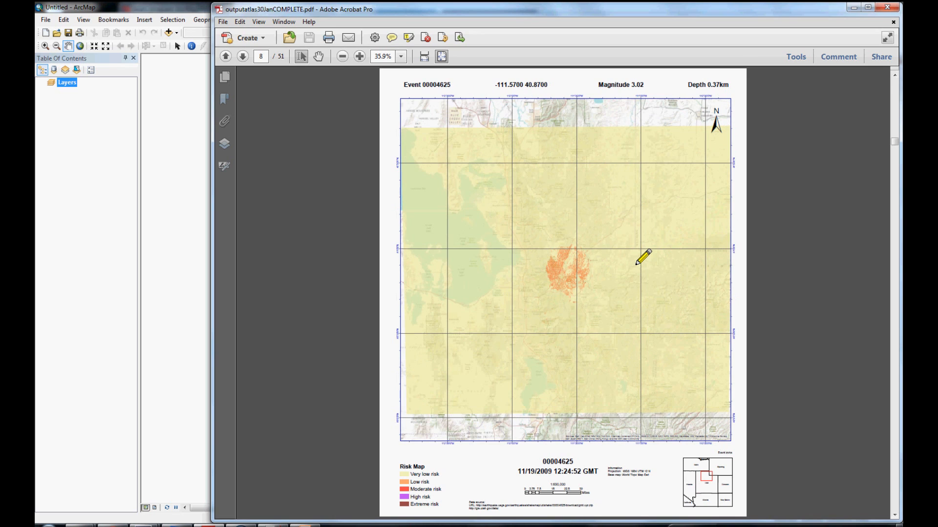
mouse_move(724, 505)
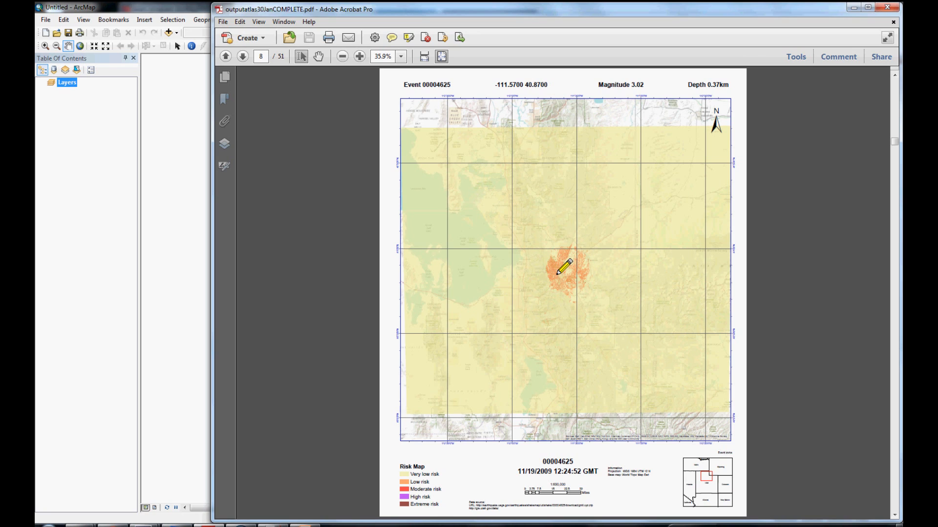
mouse_move(467, 427)
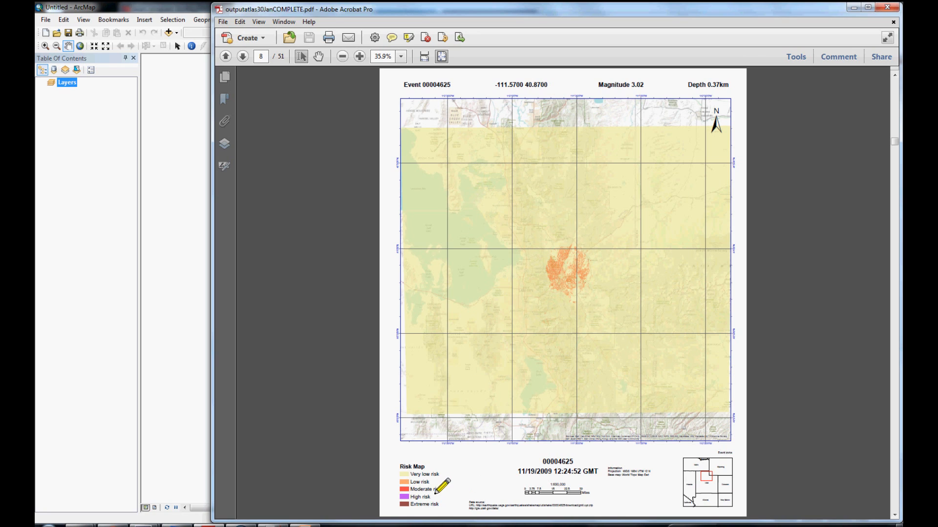
mouse_move(592, 381)
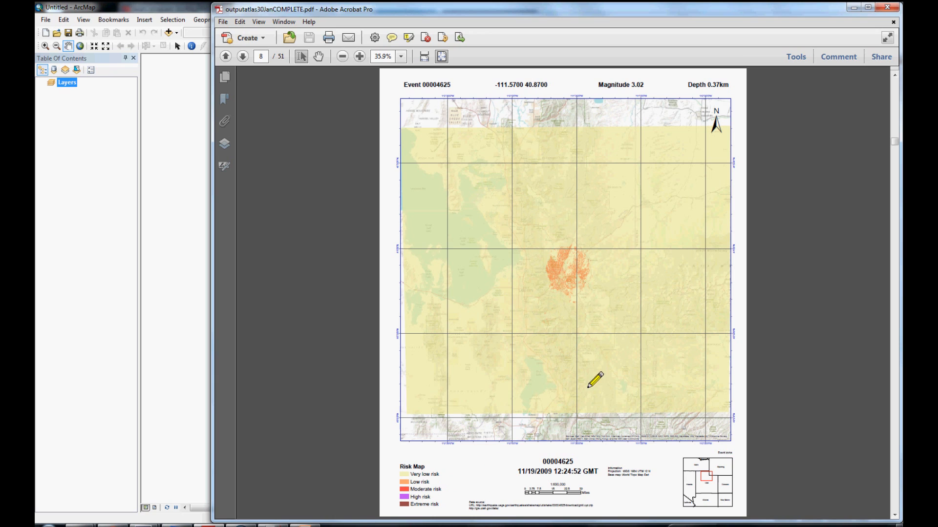
click(243, 56)
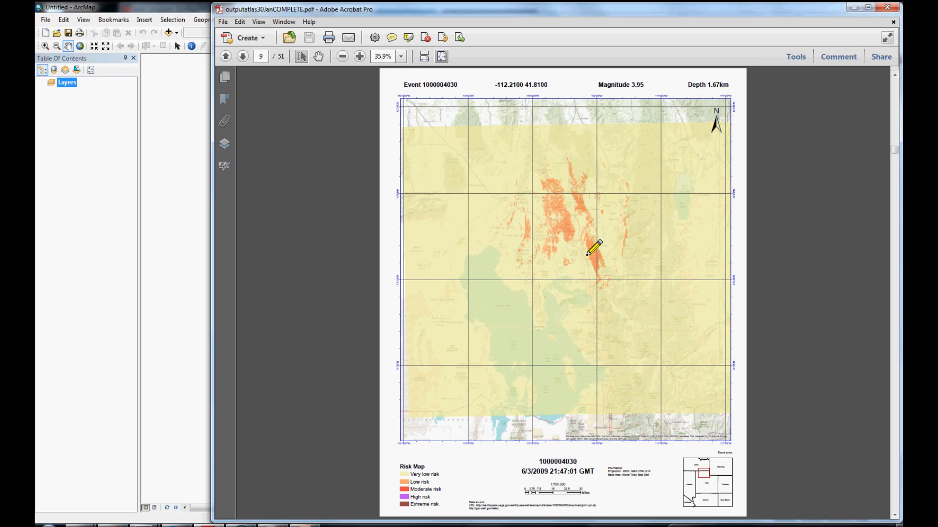
mouse_move(516, 185)
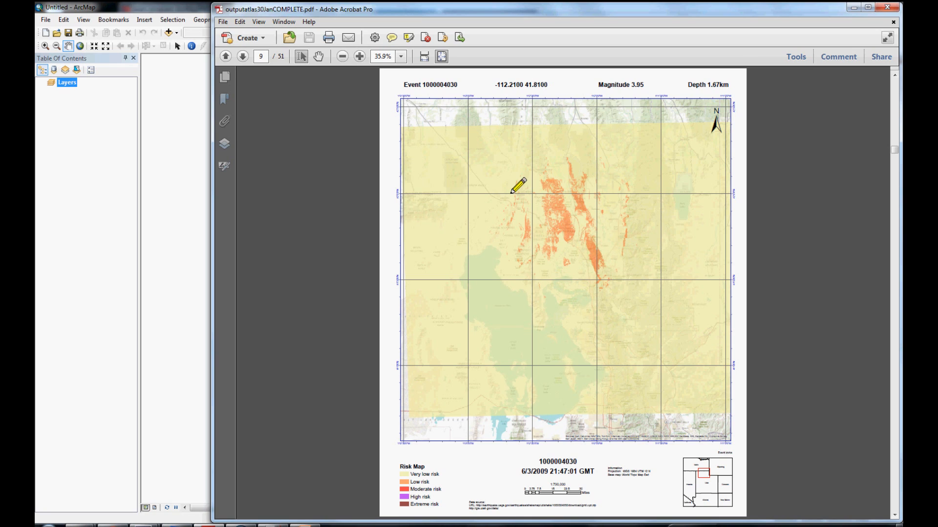
mouse_move(571, 245)
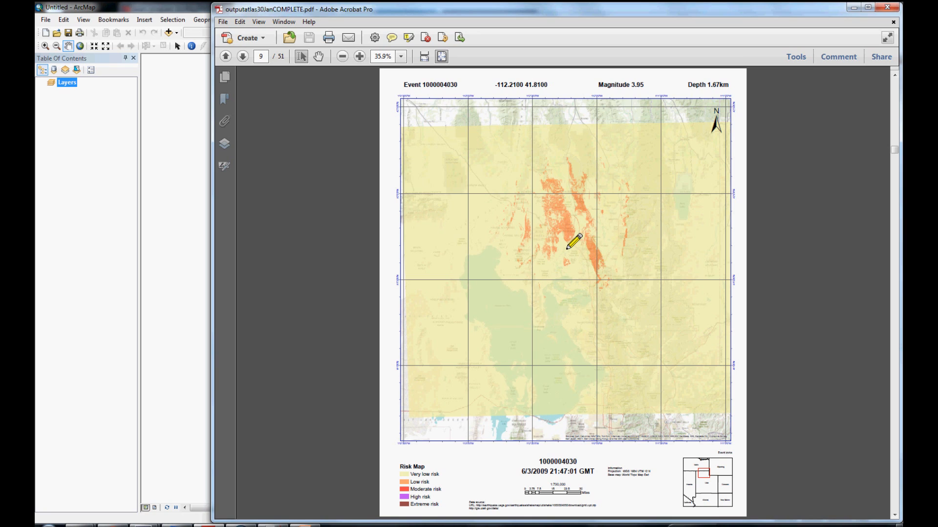
mouse_move(559, 206)
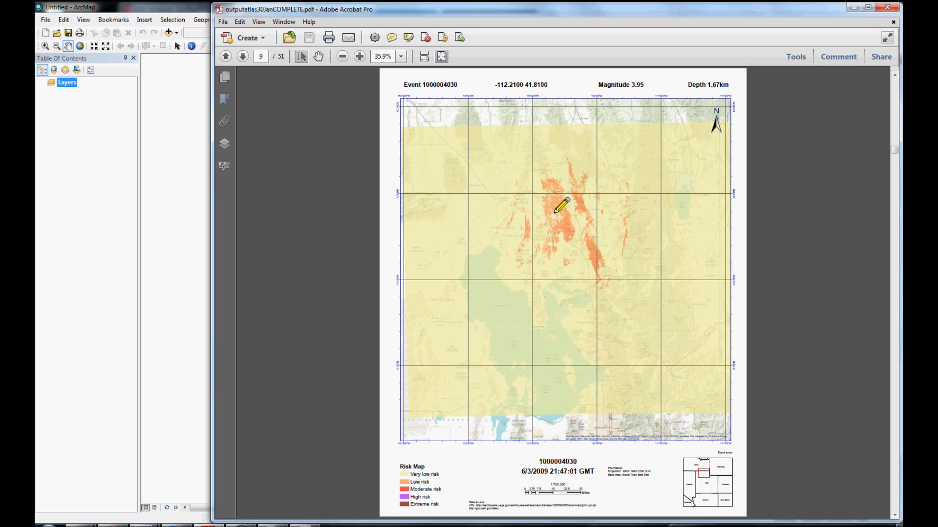
mouse_move(610, 289)
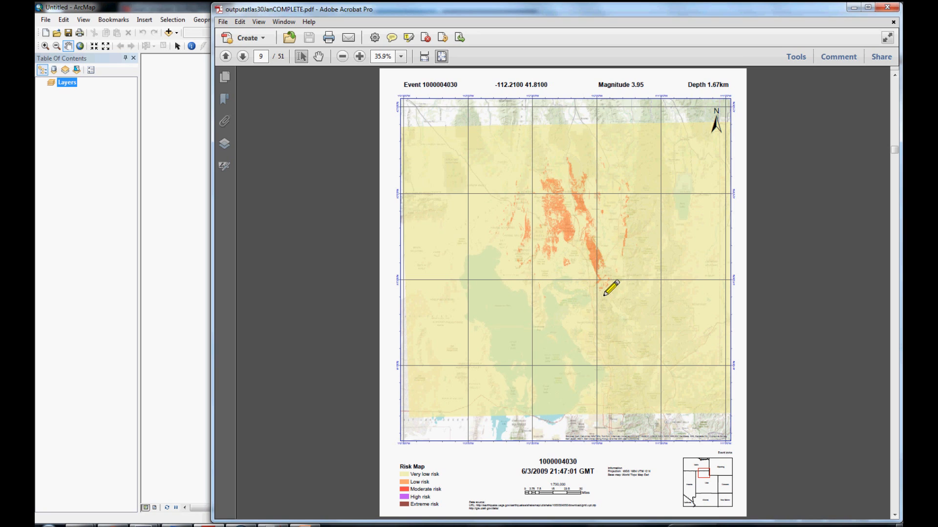
mouse_move(561, 236)
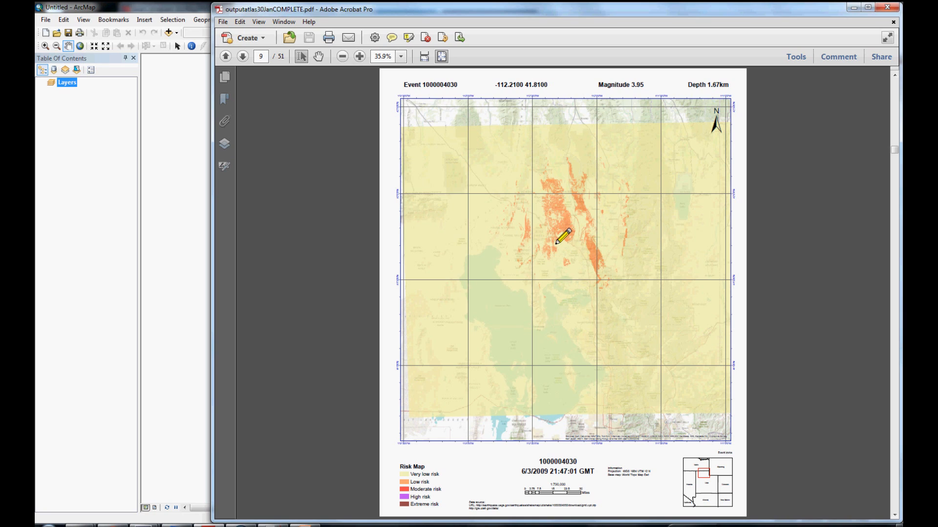
mouse_move(571, 260)
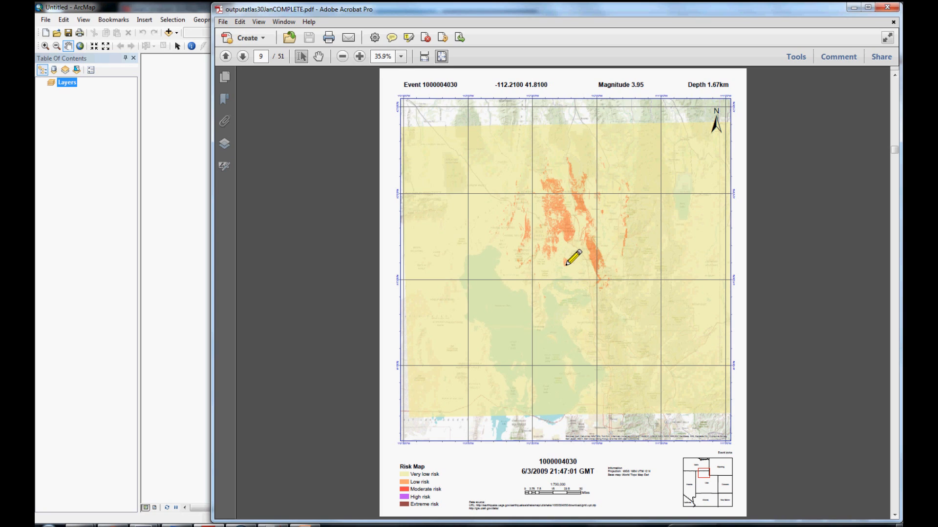
mouse_move(568, 244)
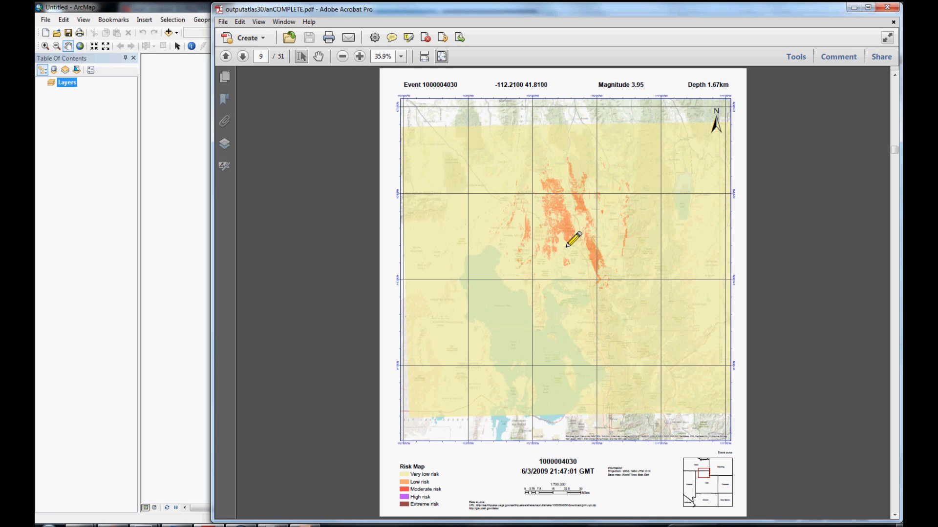